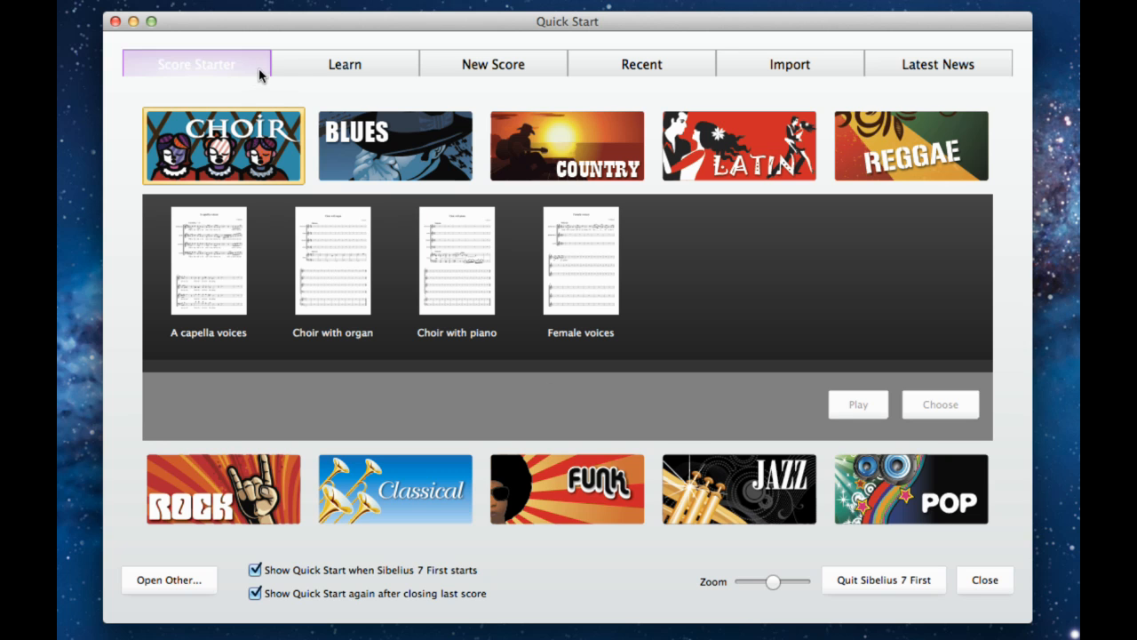
- Browse the Quick Start pages — Learn, New Score, Recent, Import, Latest News — and return to Score Starter
left_click(344, 64)
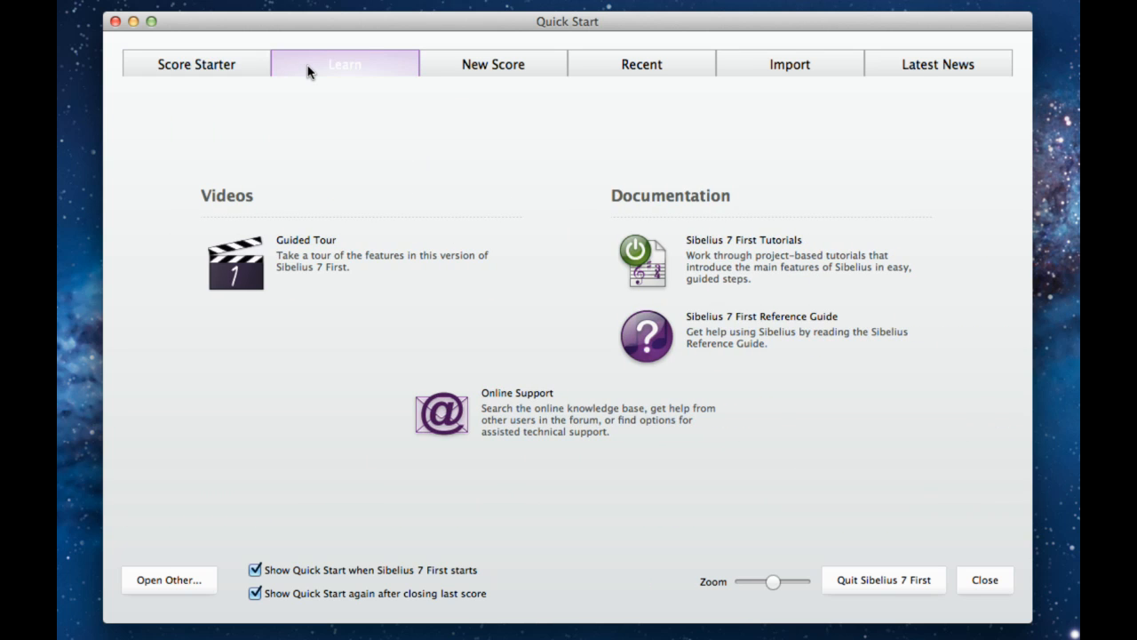
left_click(494, 64)
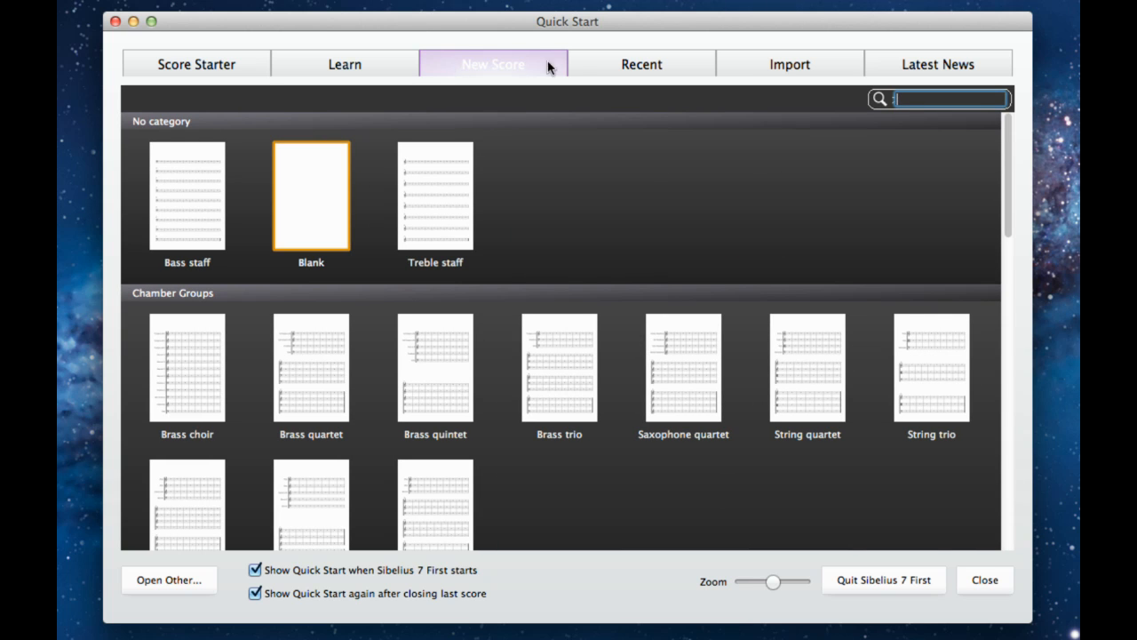
left_click(641, 64)
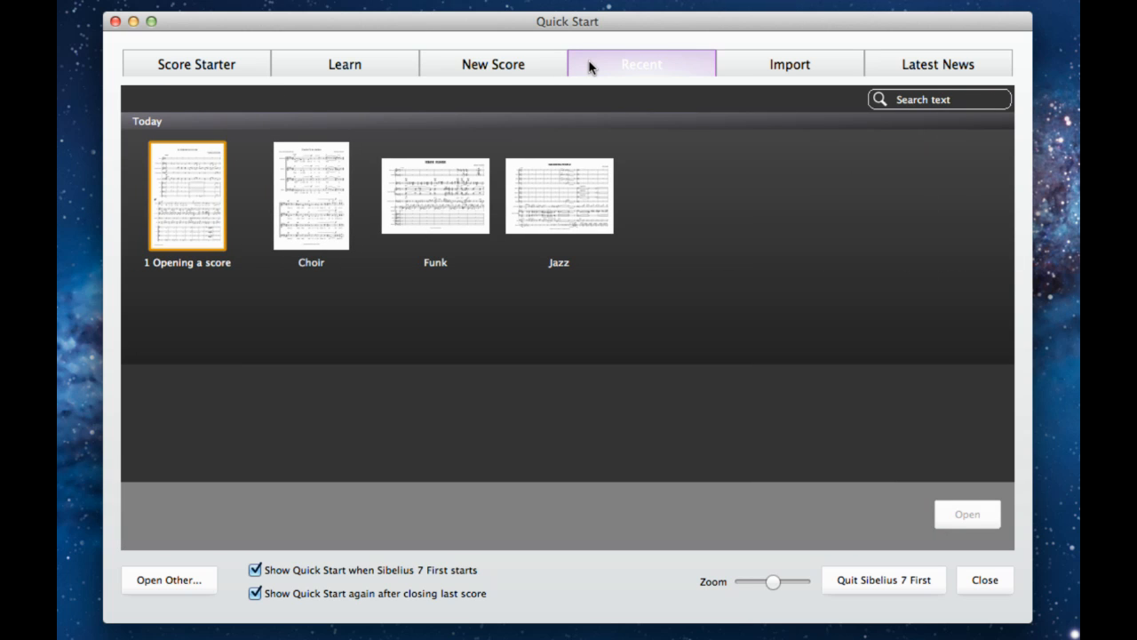
mouse_move(707, 67)
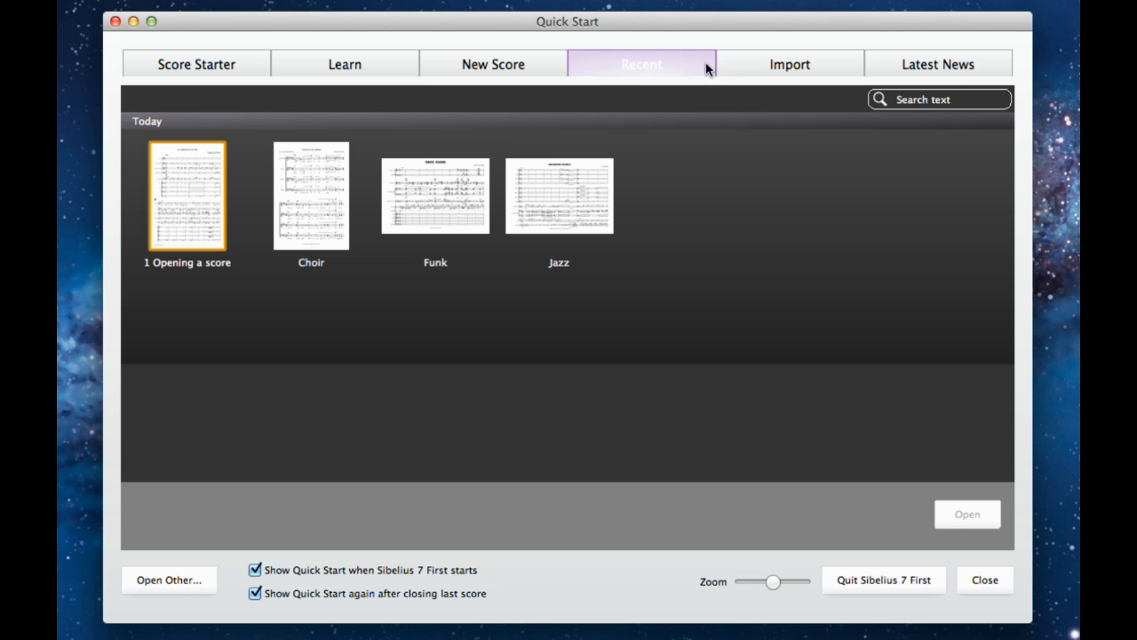
left_click(789, 64)
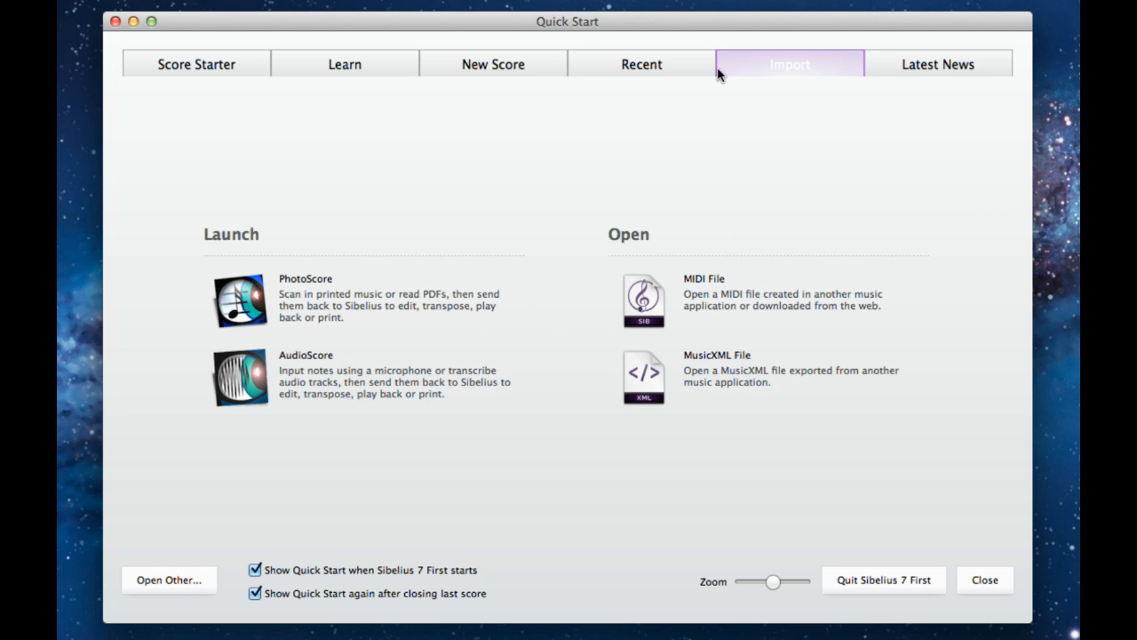
left_click(938, 64)
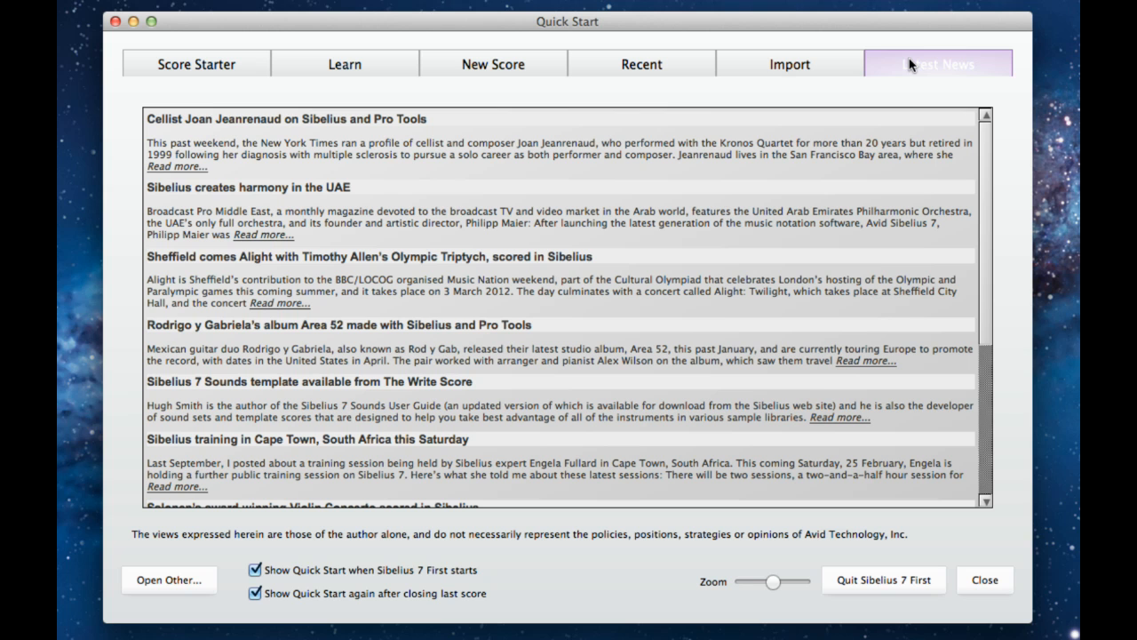
left_click(492, 64)
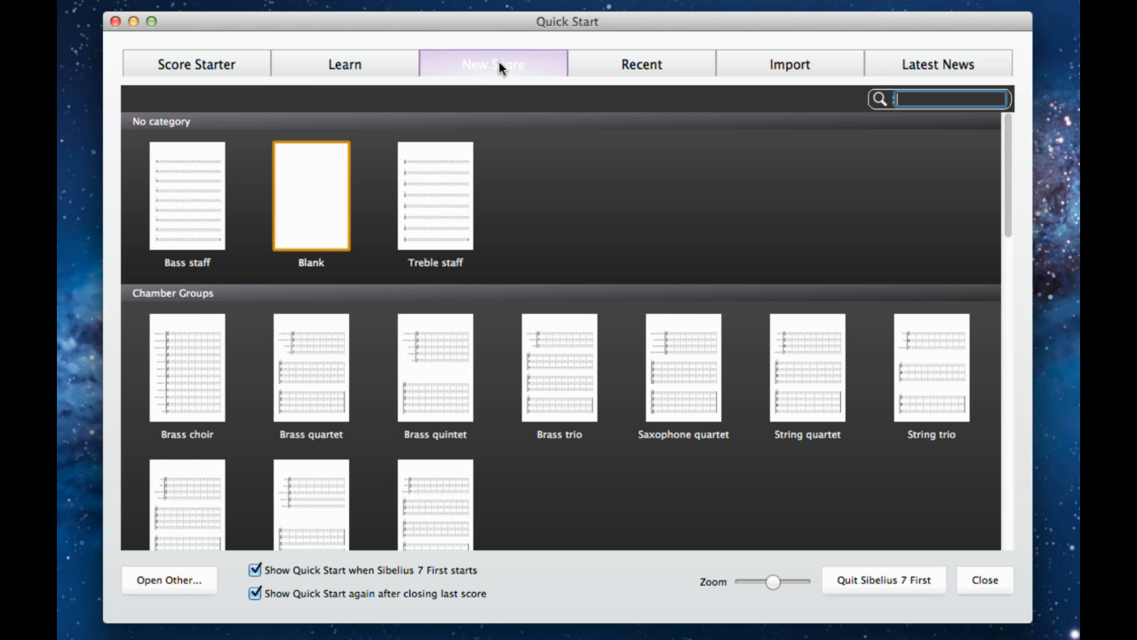
left_click(195, 64)
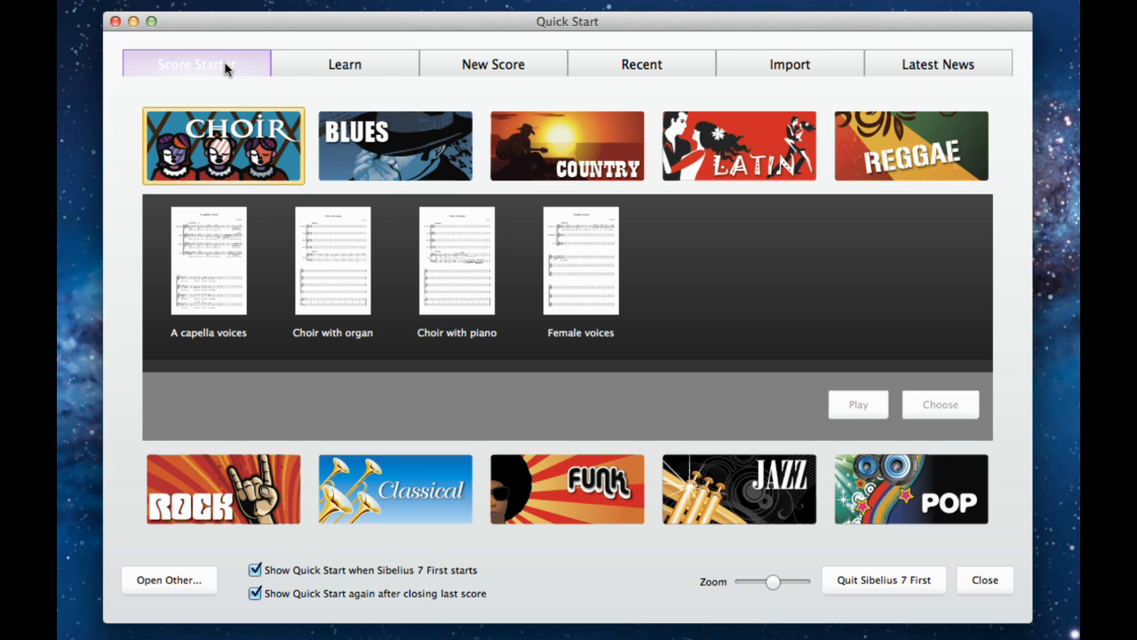
- Browse the Blues, Rock and Pop starters, pick the Pop ballad template and play its preview
left_click(395, 145)
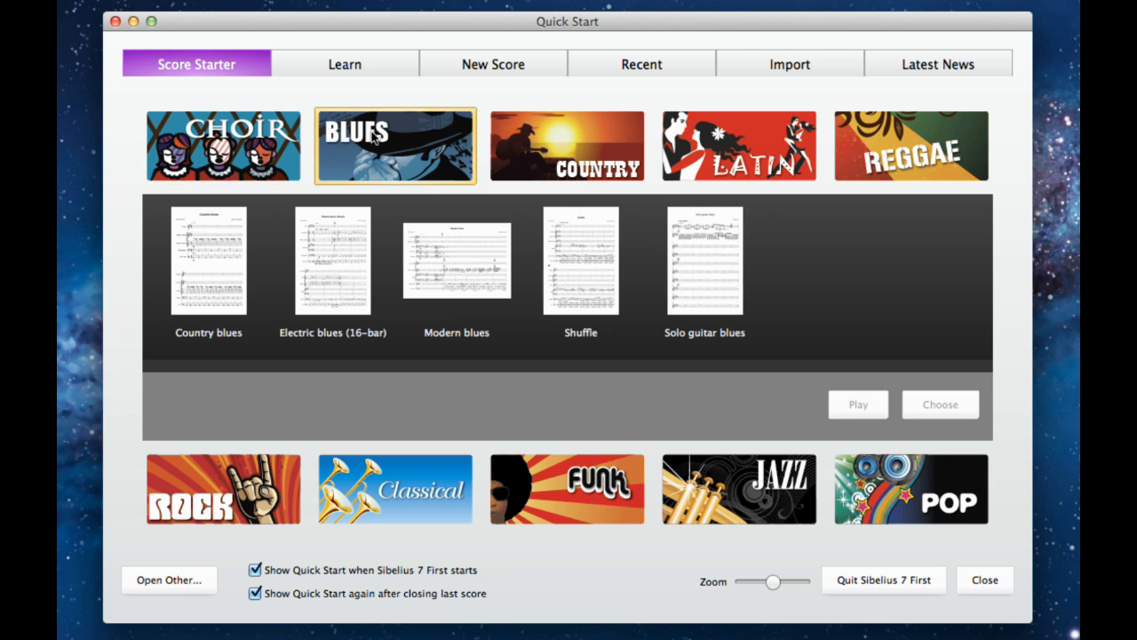
left_click(737, 146)
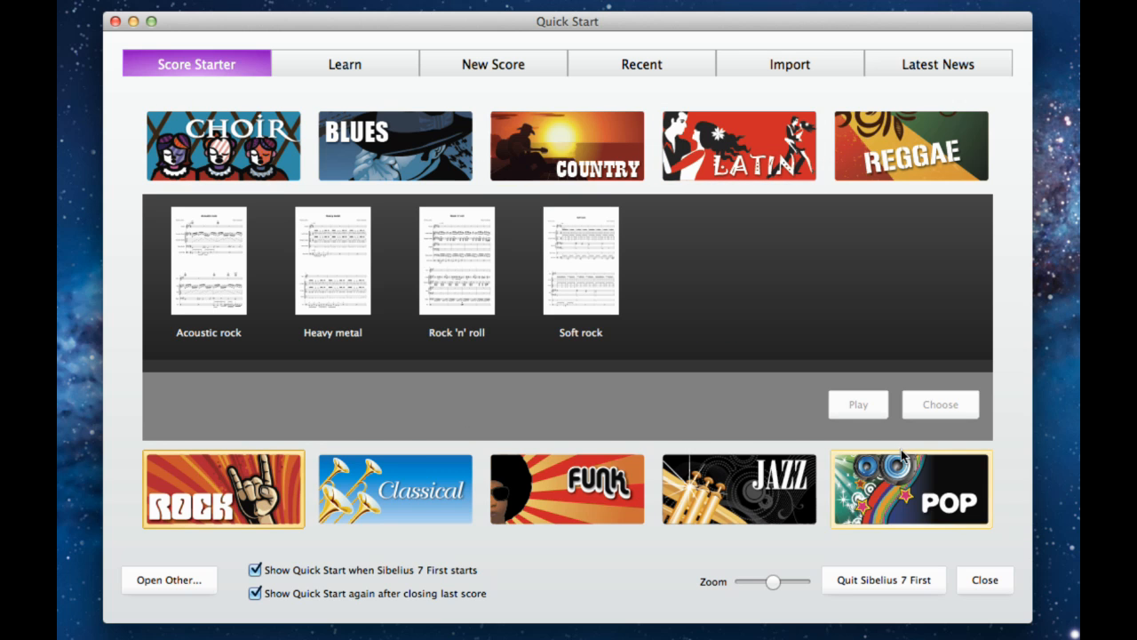
left_click(909, 489)
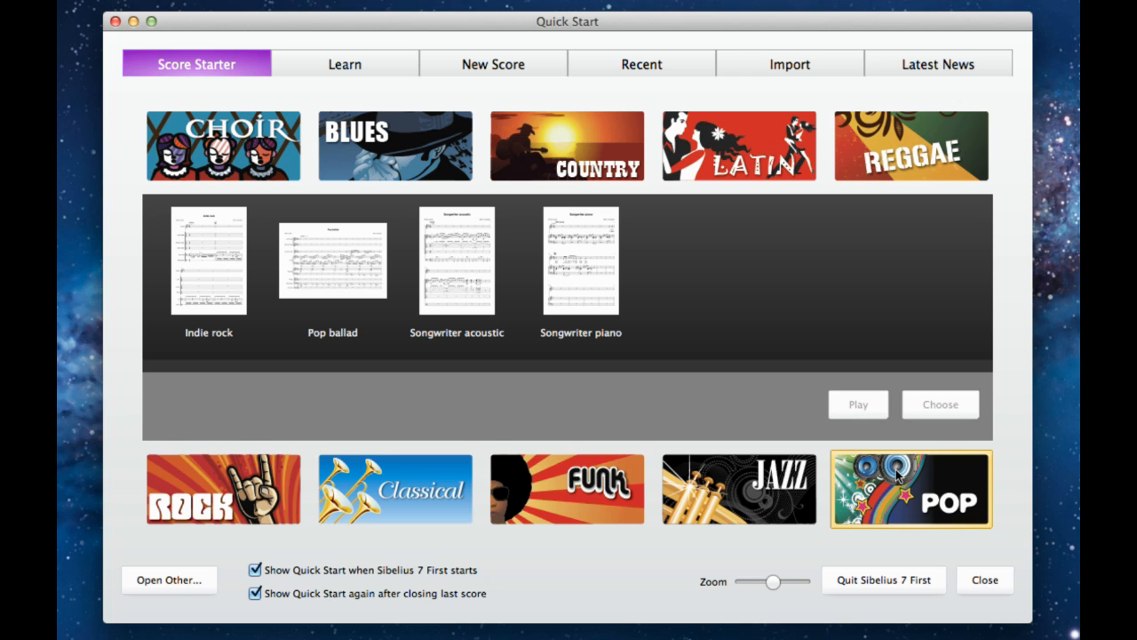
left_click(332, 259)
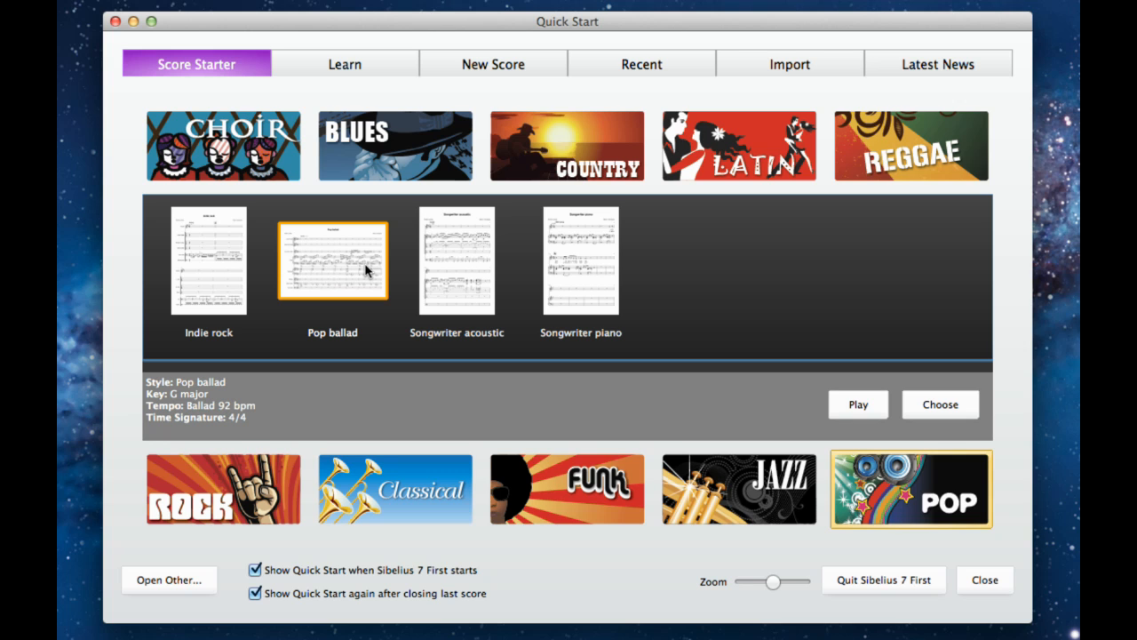
left_click(579, 259)
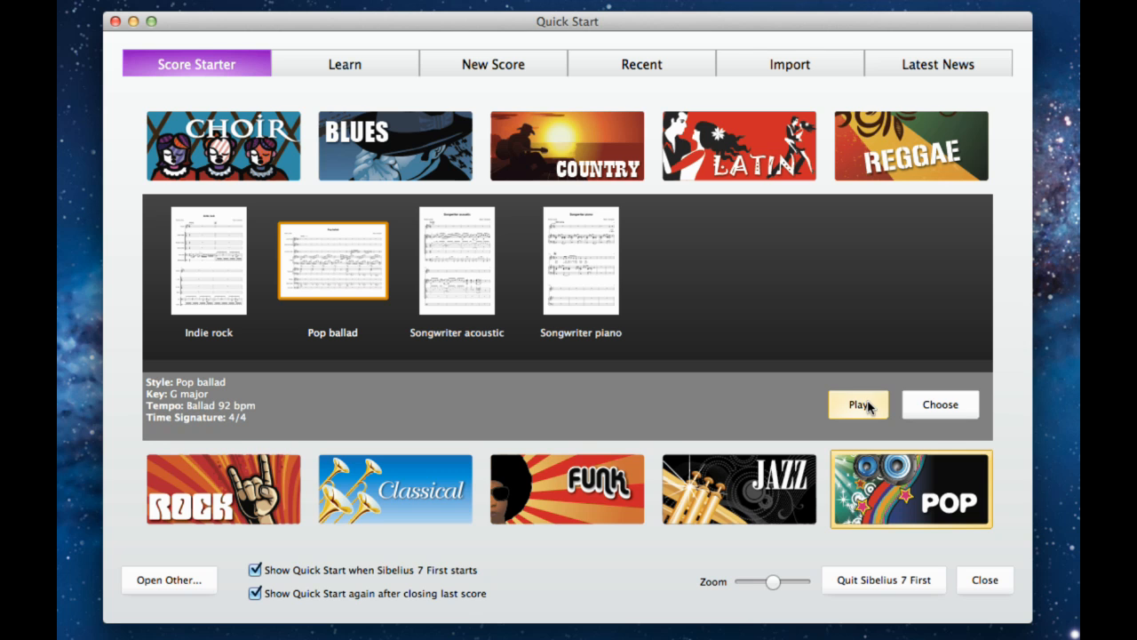
- Search the templates for 'piano', review the setup options and create the new piano score
left_click(492, 64)
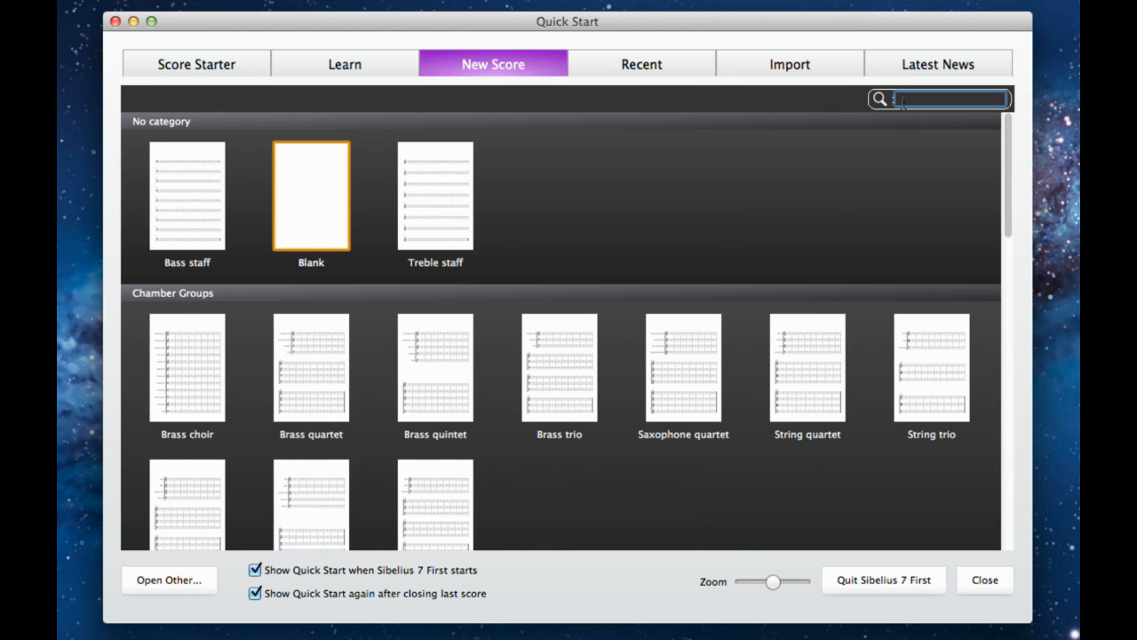
type("piano")
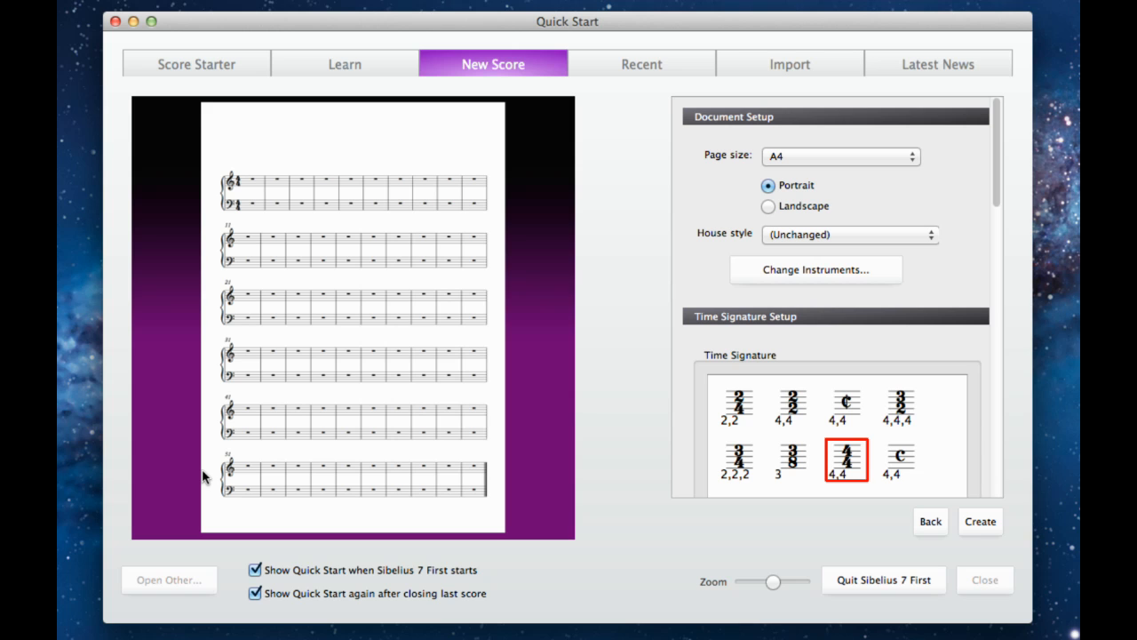
mouse_move(263, 473)
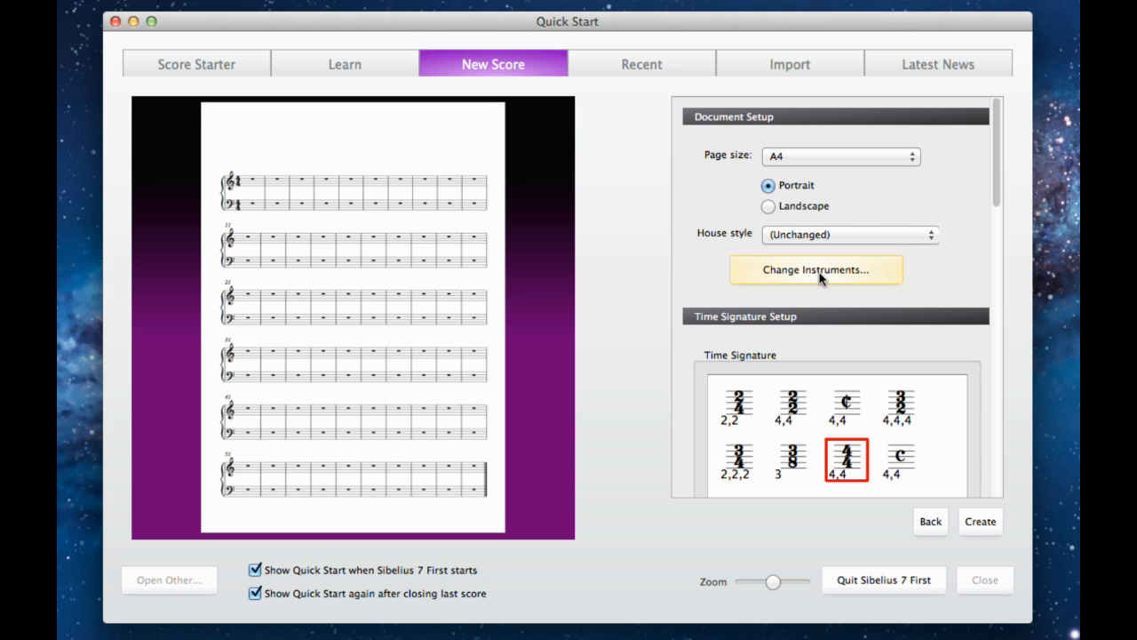
scroll("down", 3)
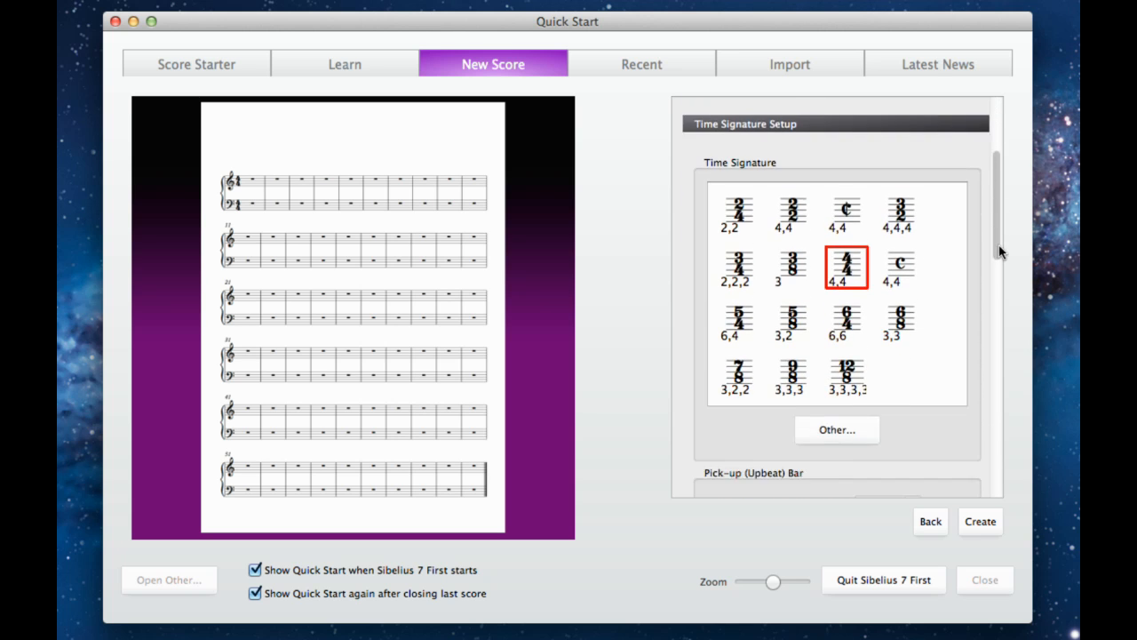
scroll("down", 3)
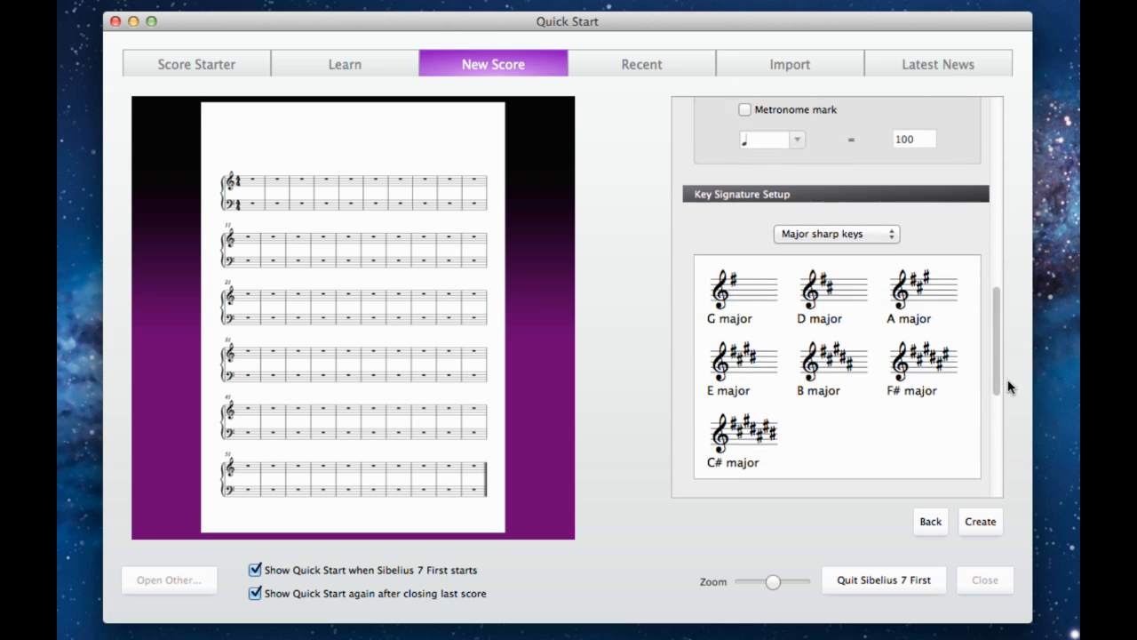
scroll("down", 3)
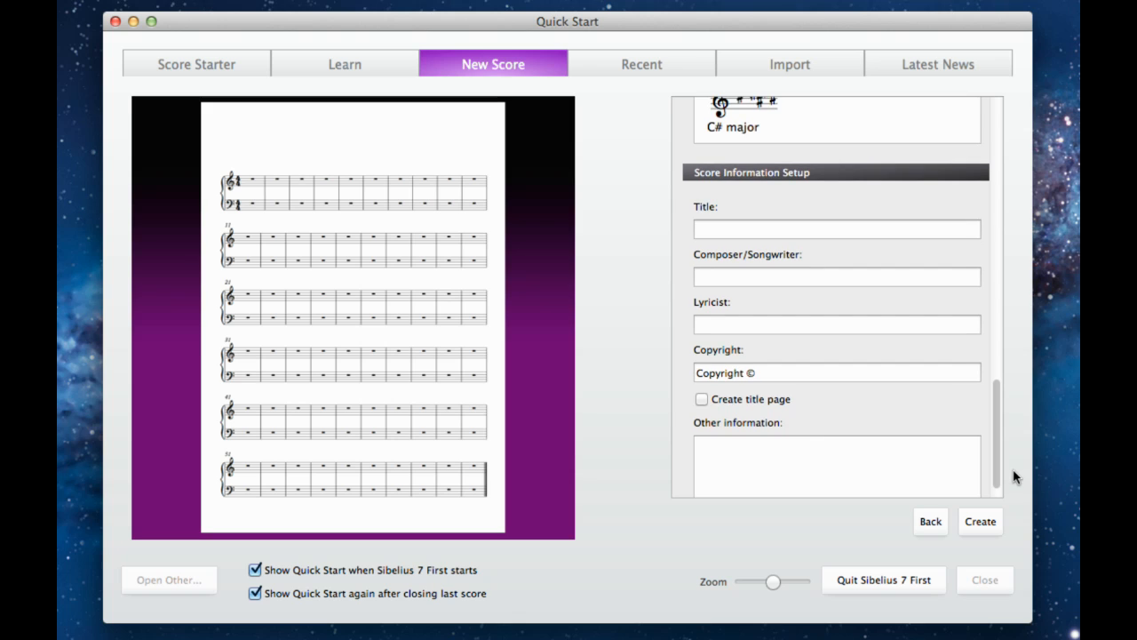
left_click(981, 523)
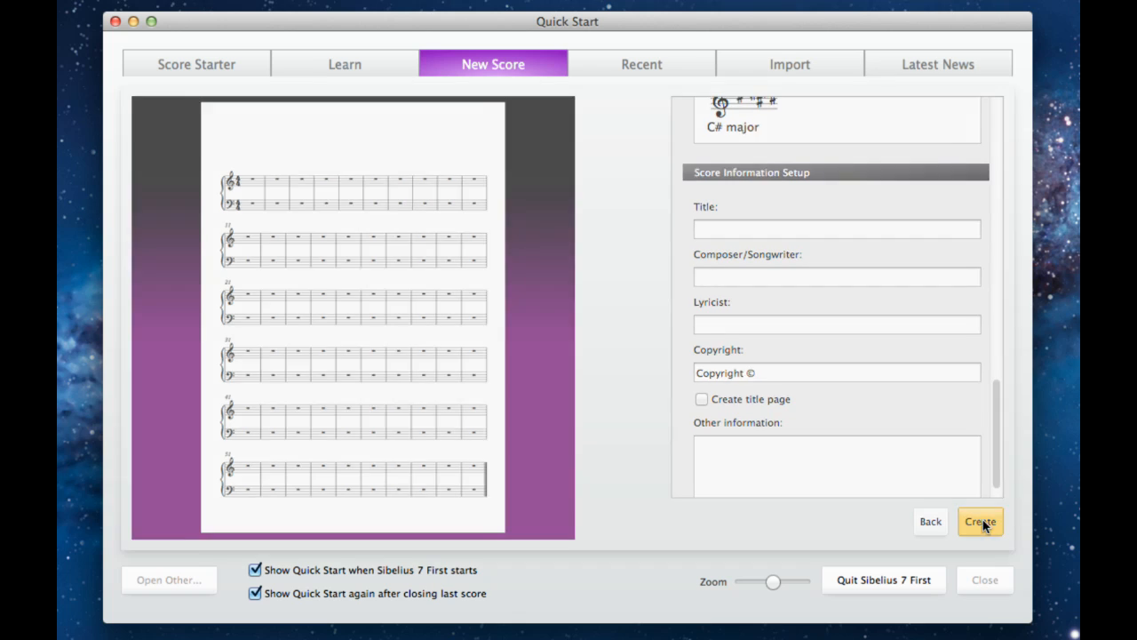
left_click(981, 522)
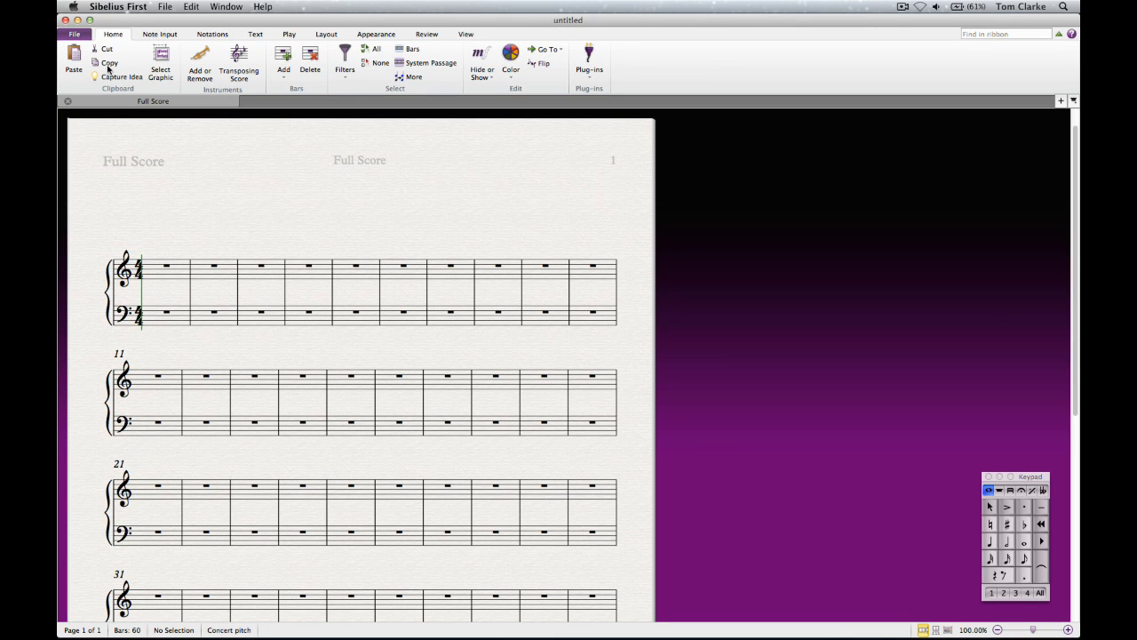
mouse_move(107, 62)
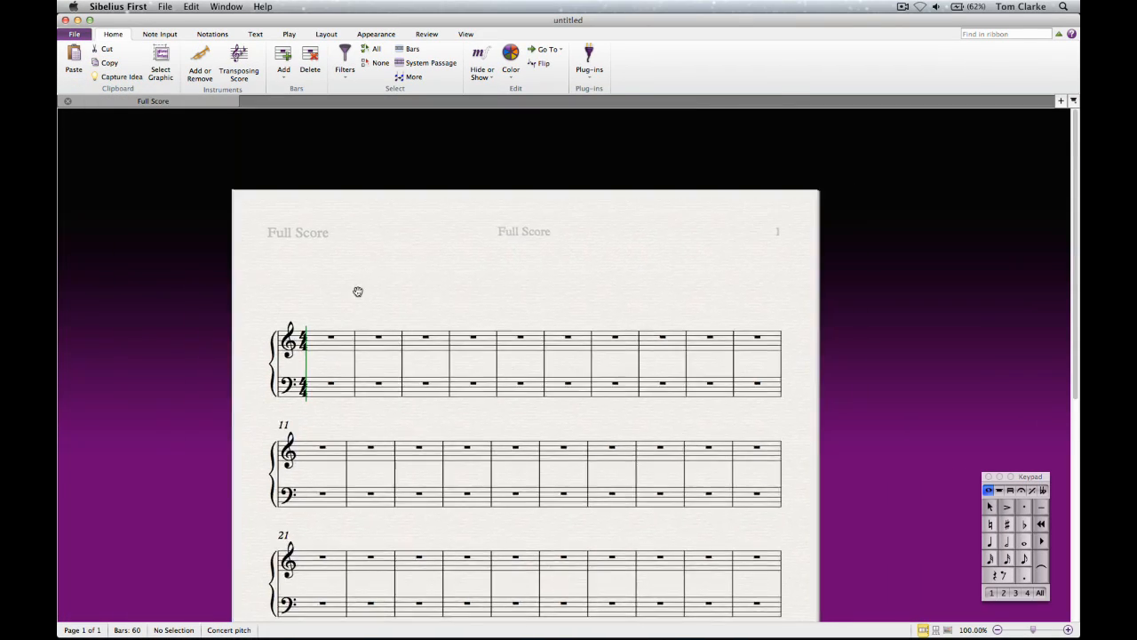
scroll("down", 3)
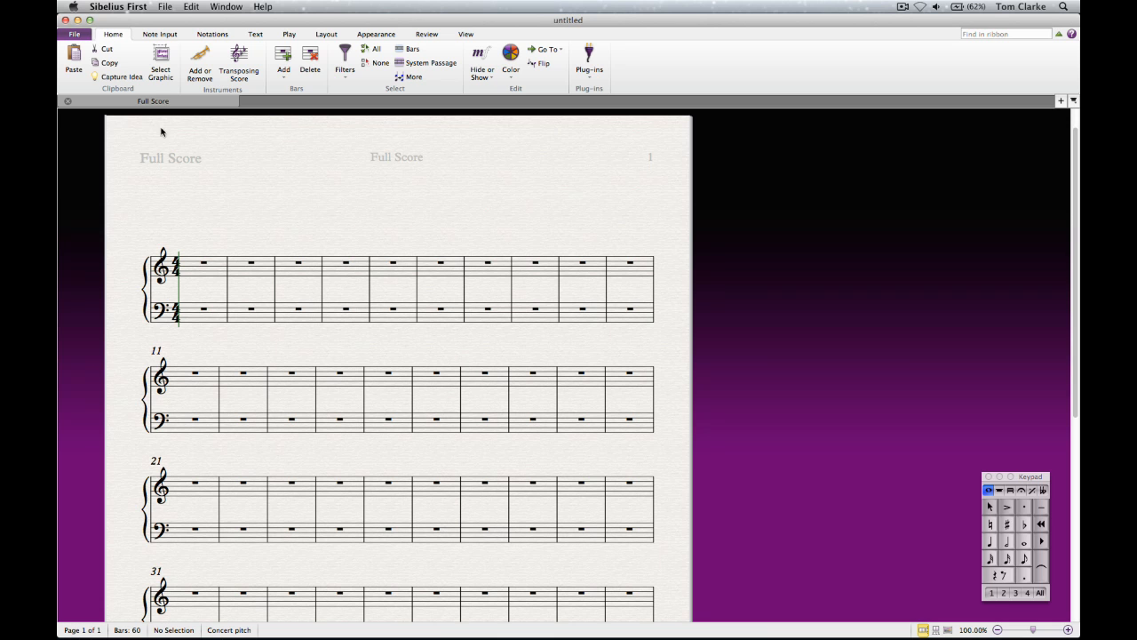
- Go through the File tab's Info and Recent pages to the Print settings with page preview
left_click(74, 34)
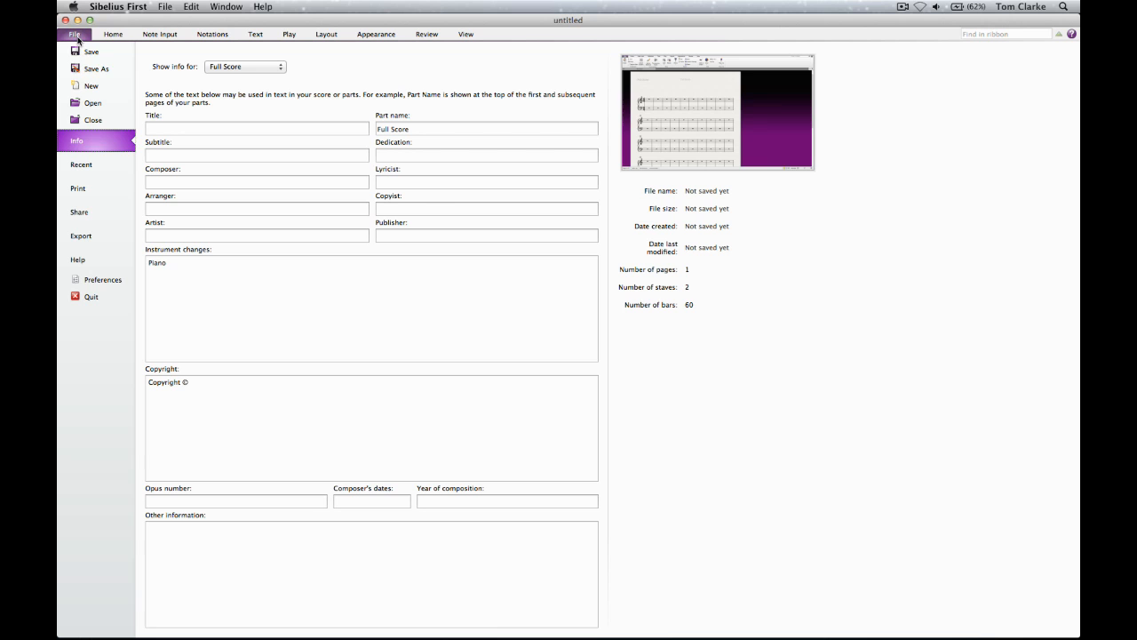
left_click(82, 163)
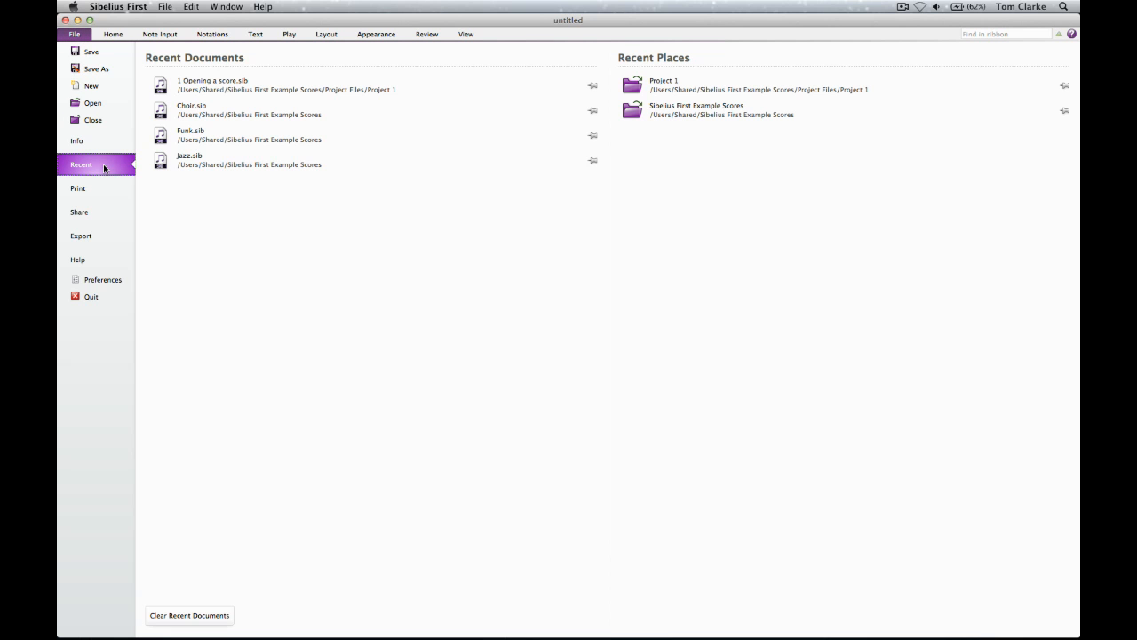
mouse_move(104, 180)
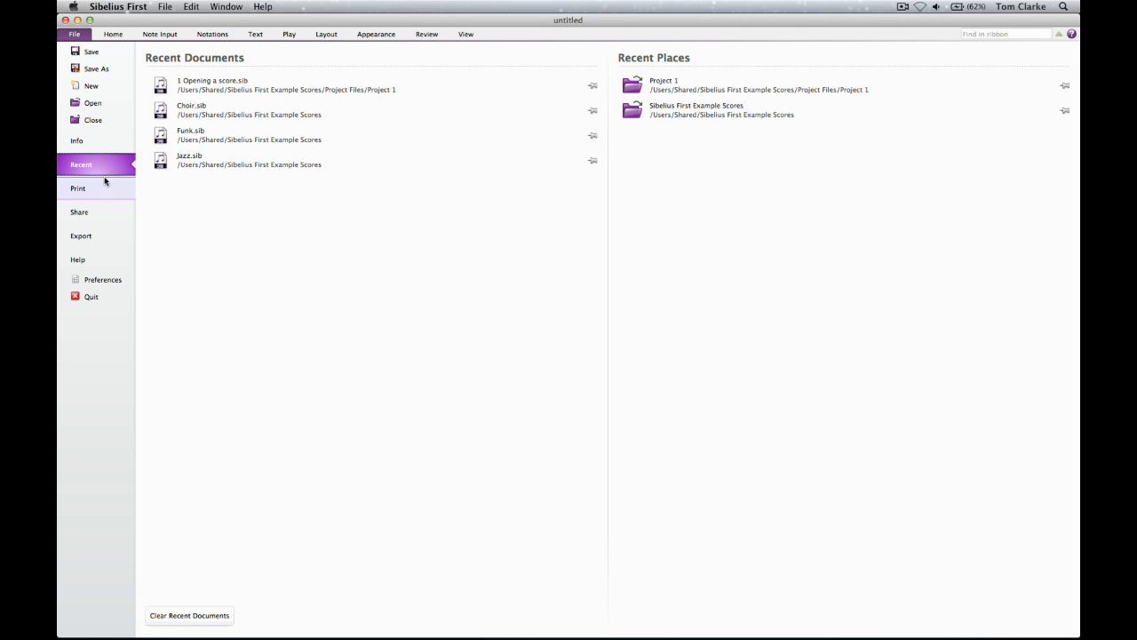
left_click(78, 188)
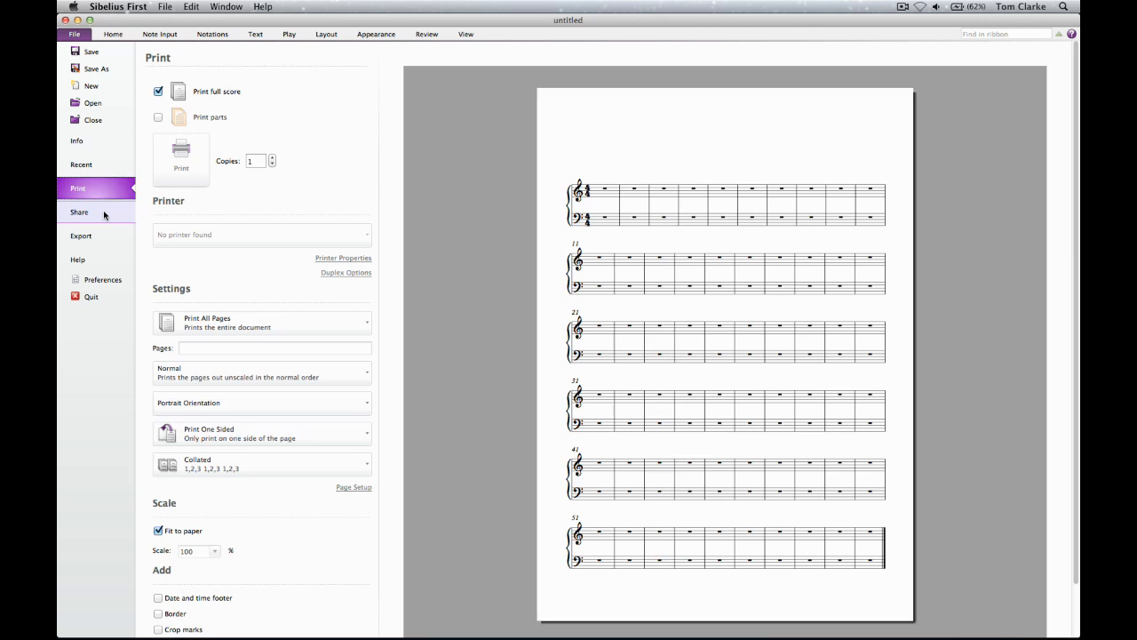
- Look over the Export formats and the Help page, then move on to the Share page
left_click(82, 235)
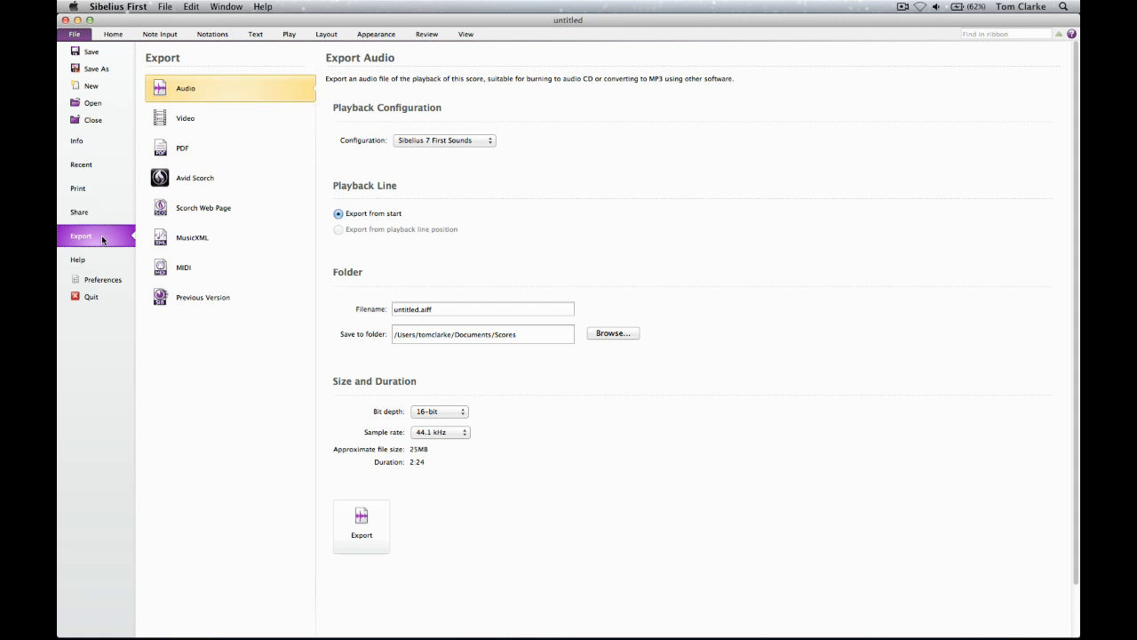
left_click(78, 259)
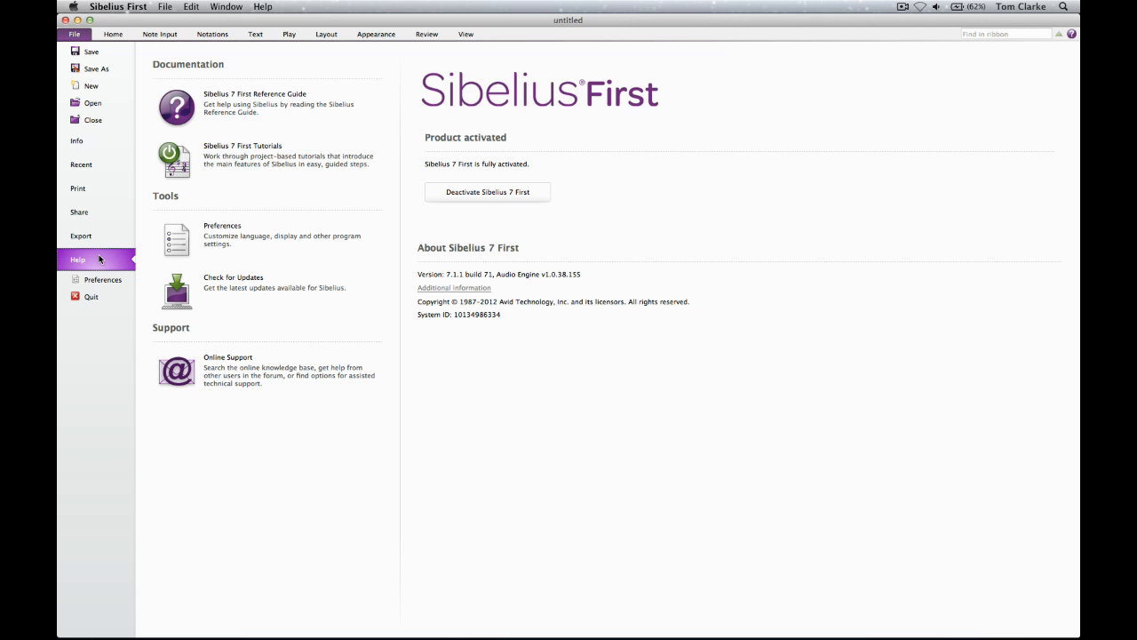
left_click(82, 235)
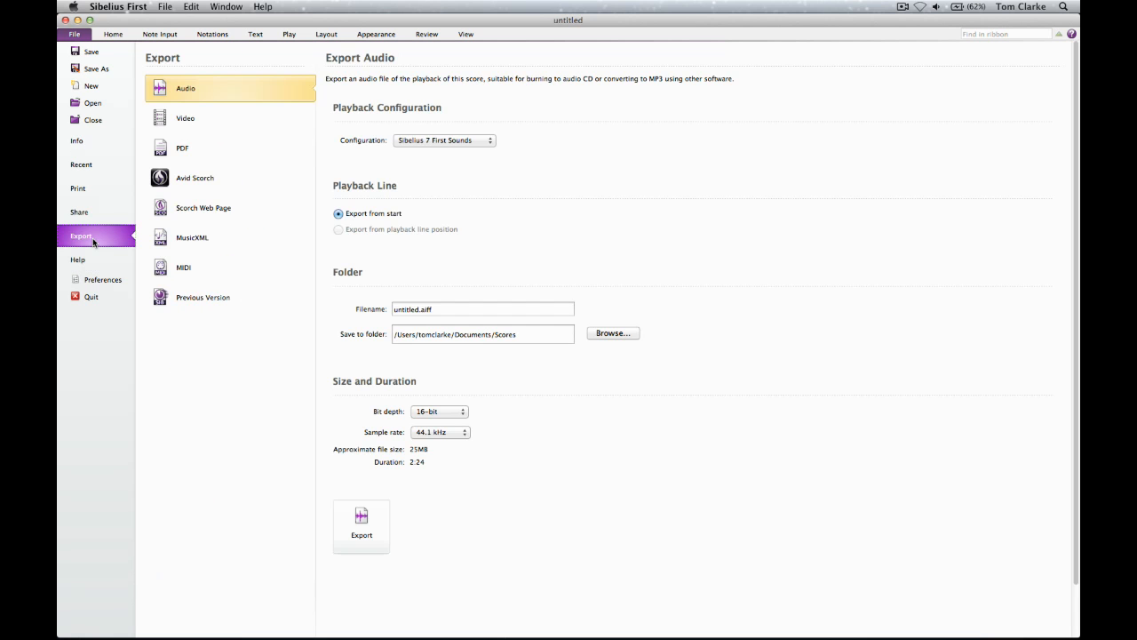
mouse_move(78, 212)
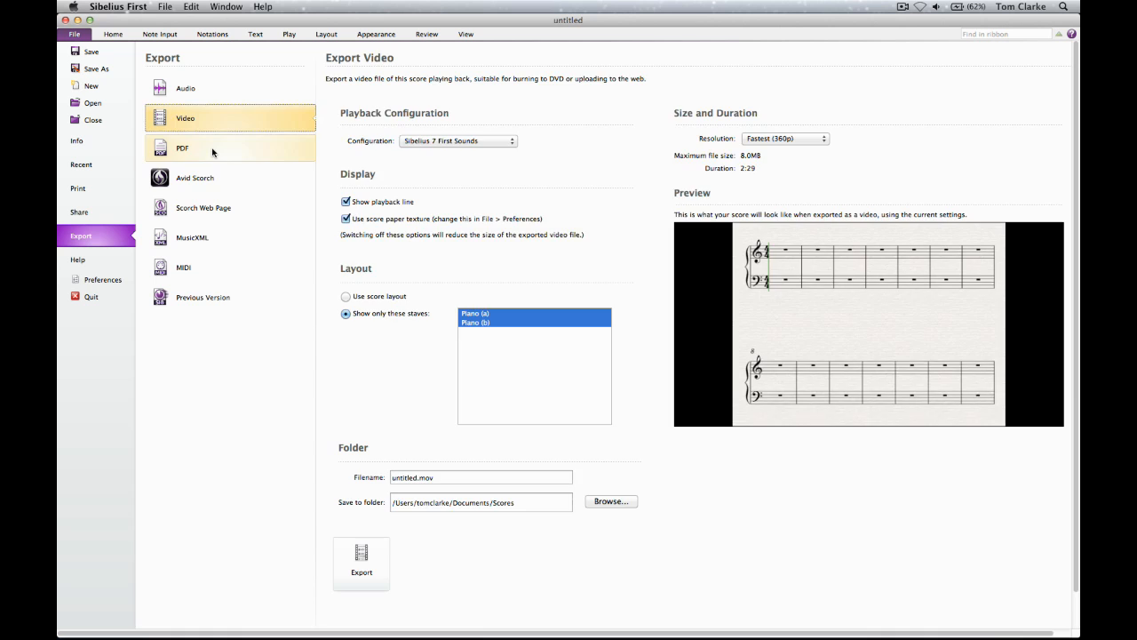
left_click(195, 178)
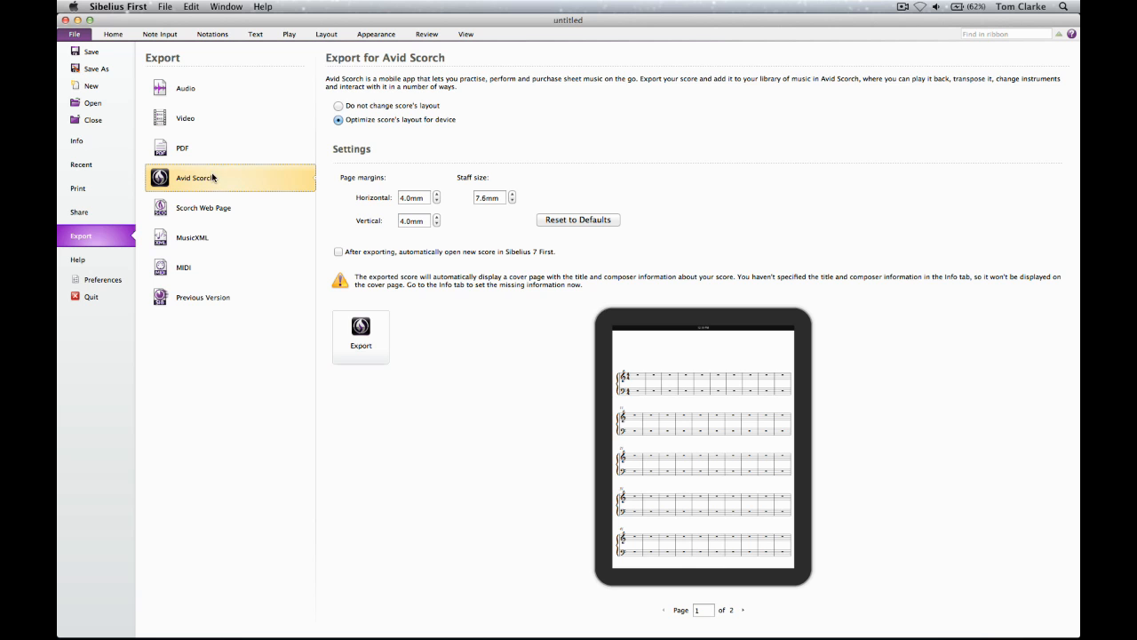
left_click(78, 213)
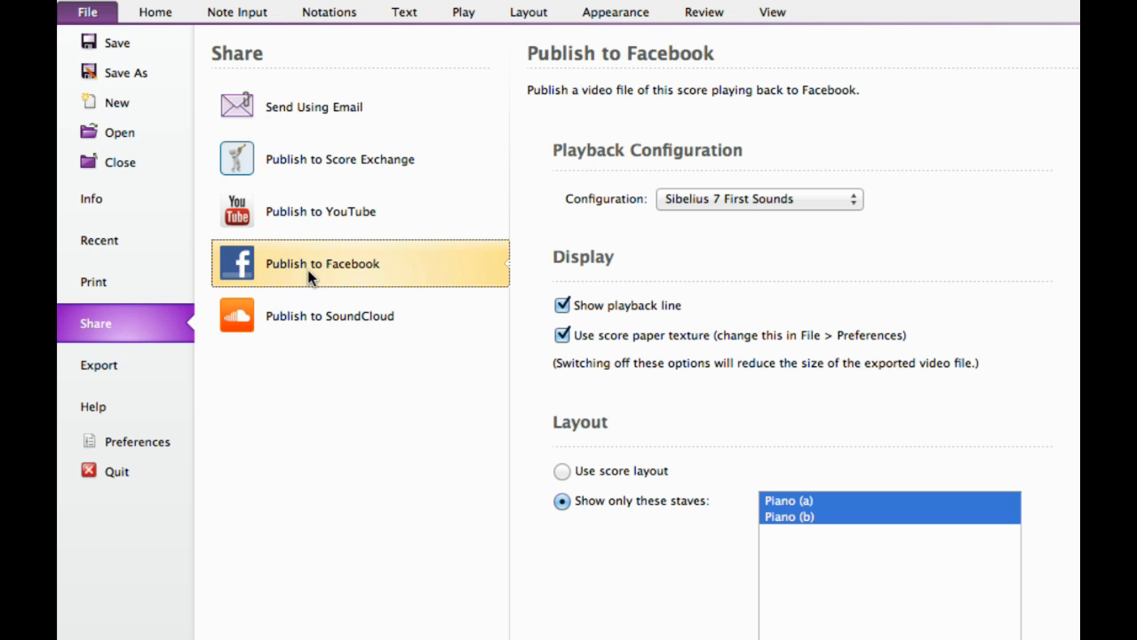
- View the YouTube, SoundCloud, Score Exchange and email sharing settings, then return to the score
left_click(320, 211)
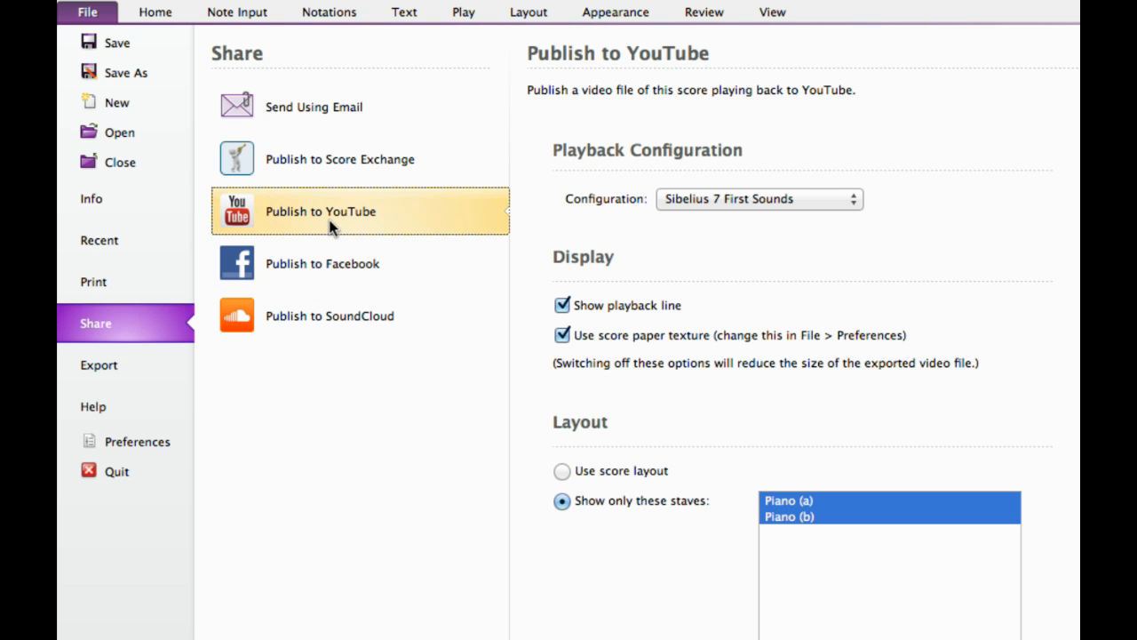
left_click(331, 316)
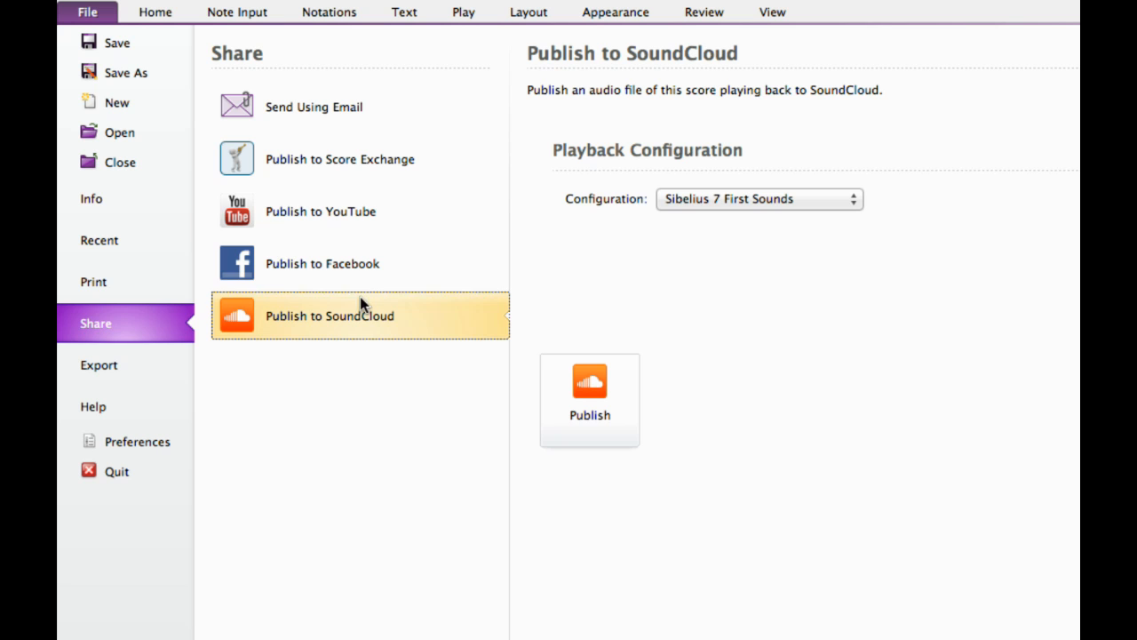
left_click(339, 158)
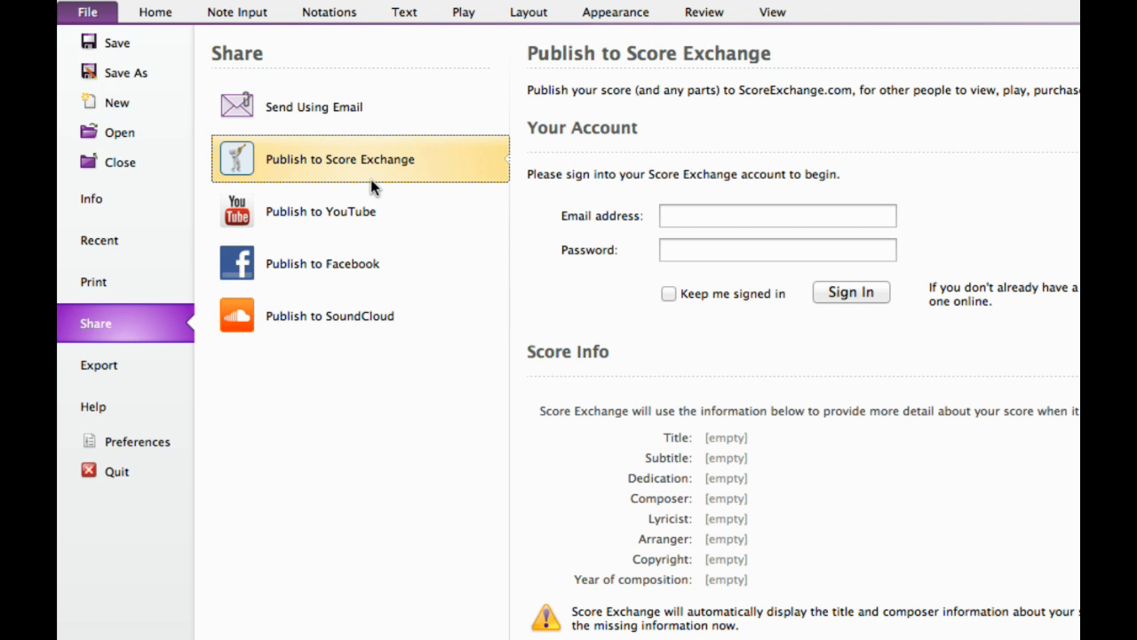
left_click(312, 106)
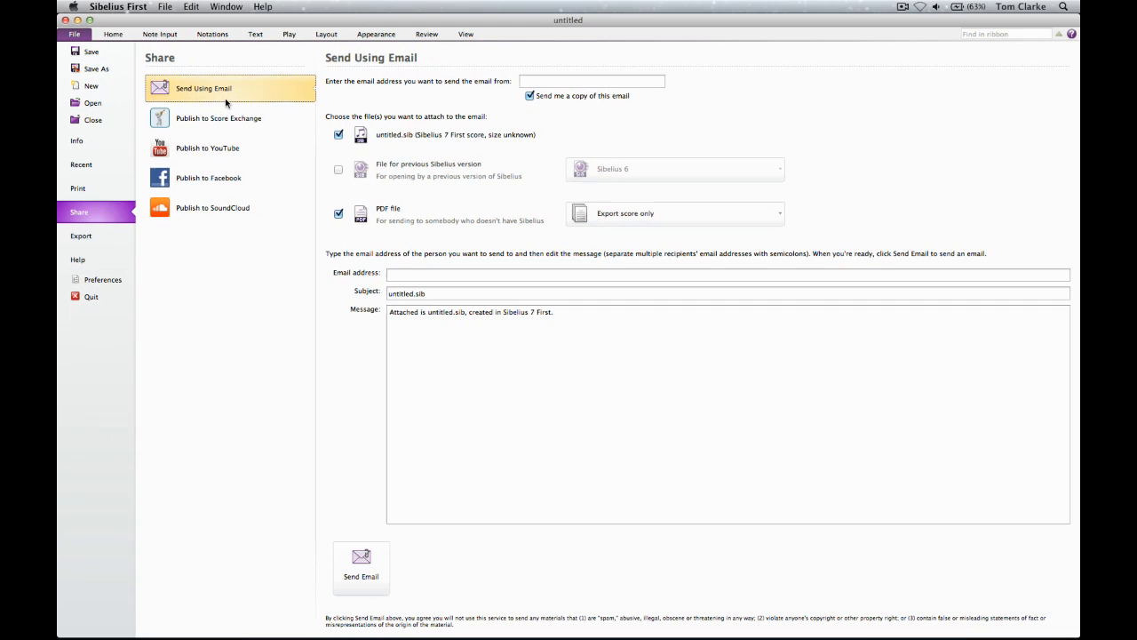
left_click(114, 34)
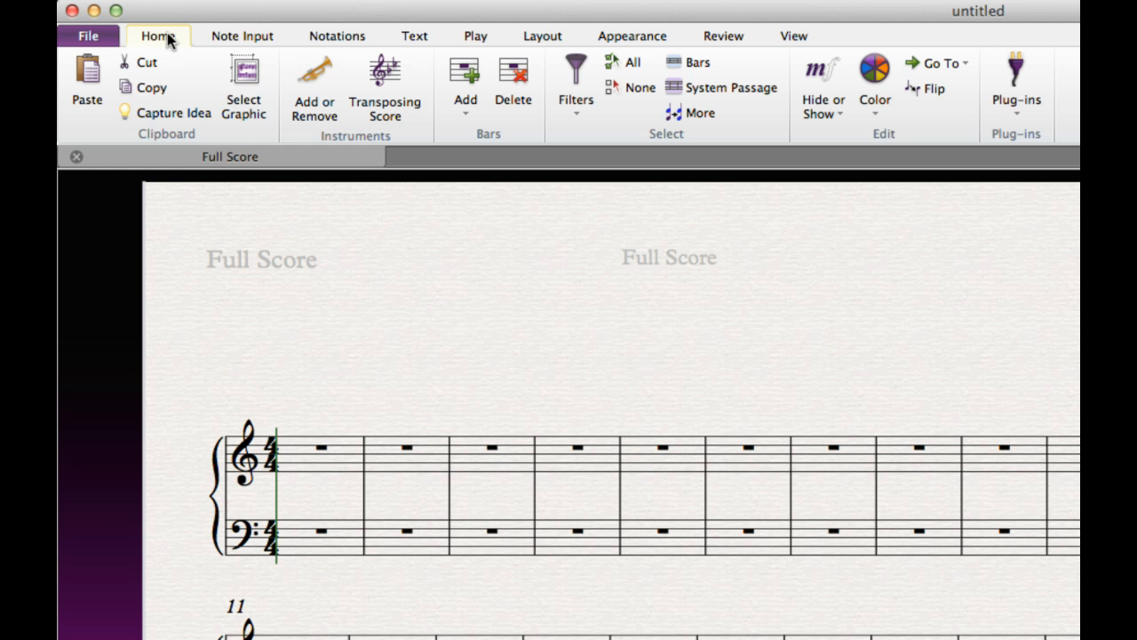
mouse_move(178, 50)
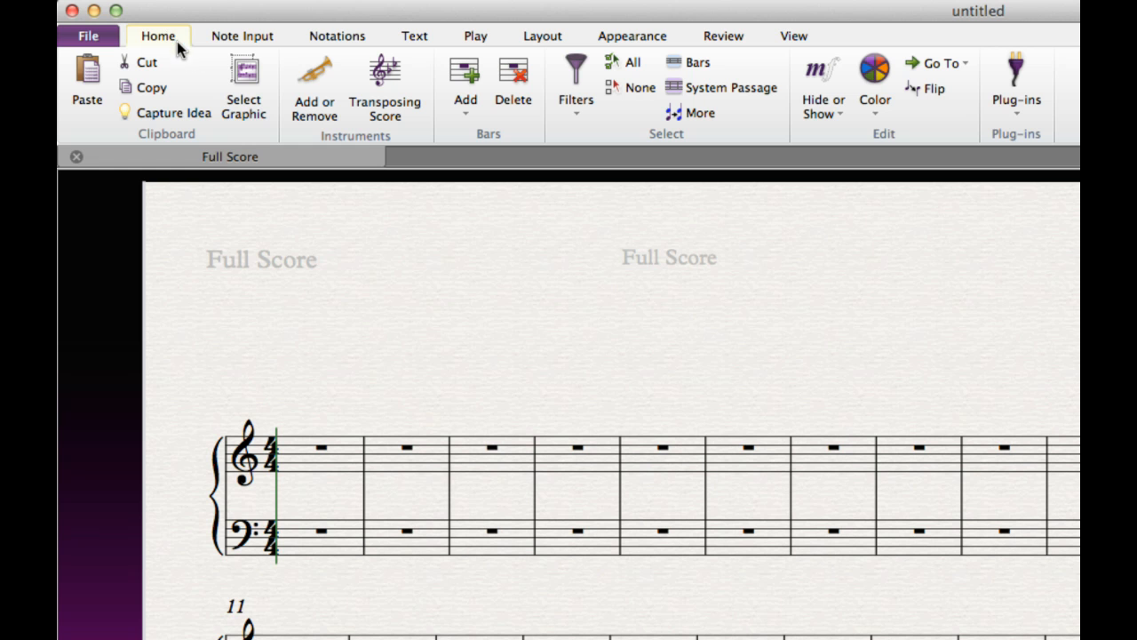
- In Add or Remove Instruments, find 'clarine', choose Clarinet in Bb and add it to the score
left_click(314, 89)
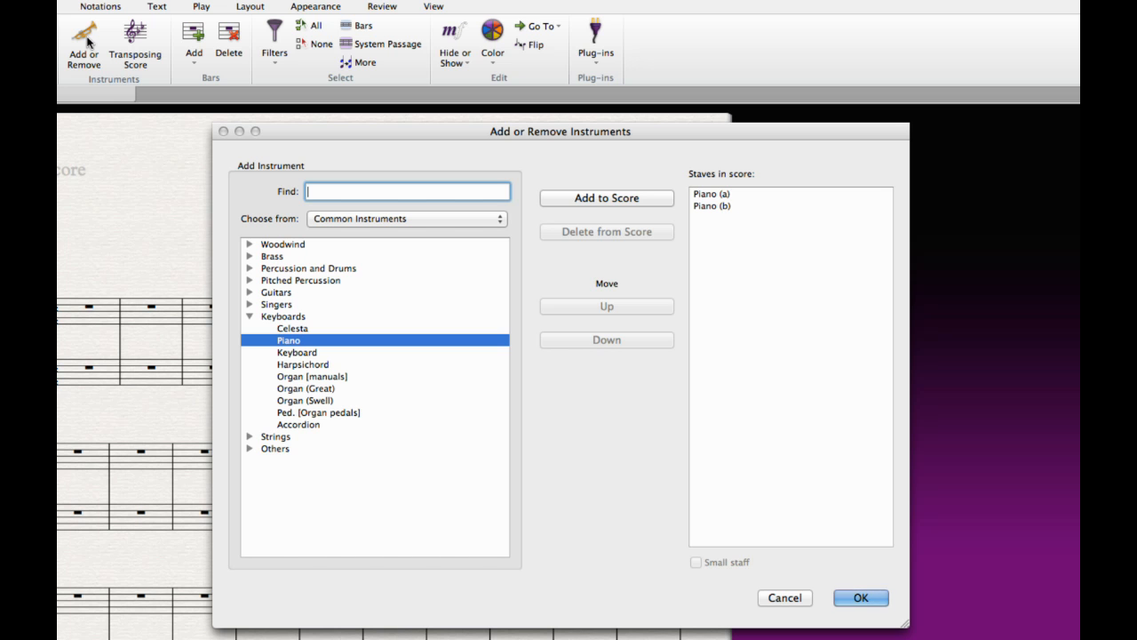
type("clarinet in Bb")
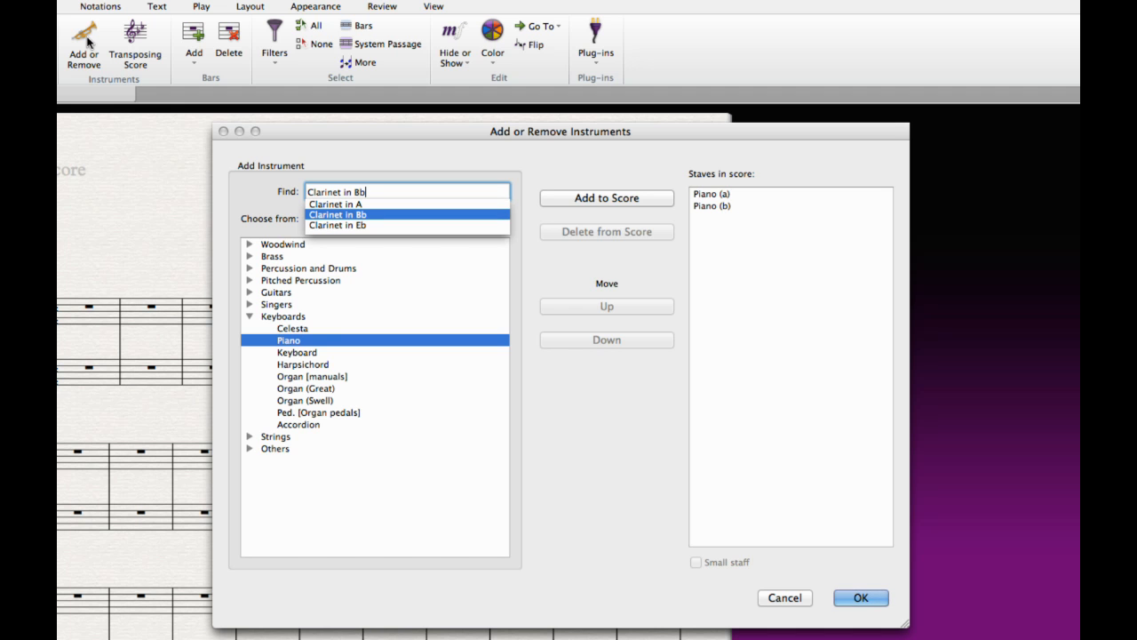
left_click(338, 213)
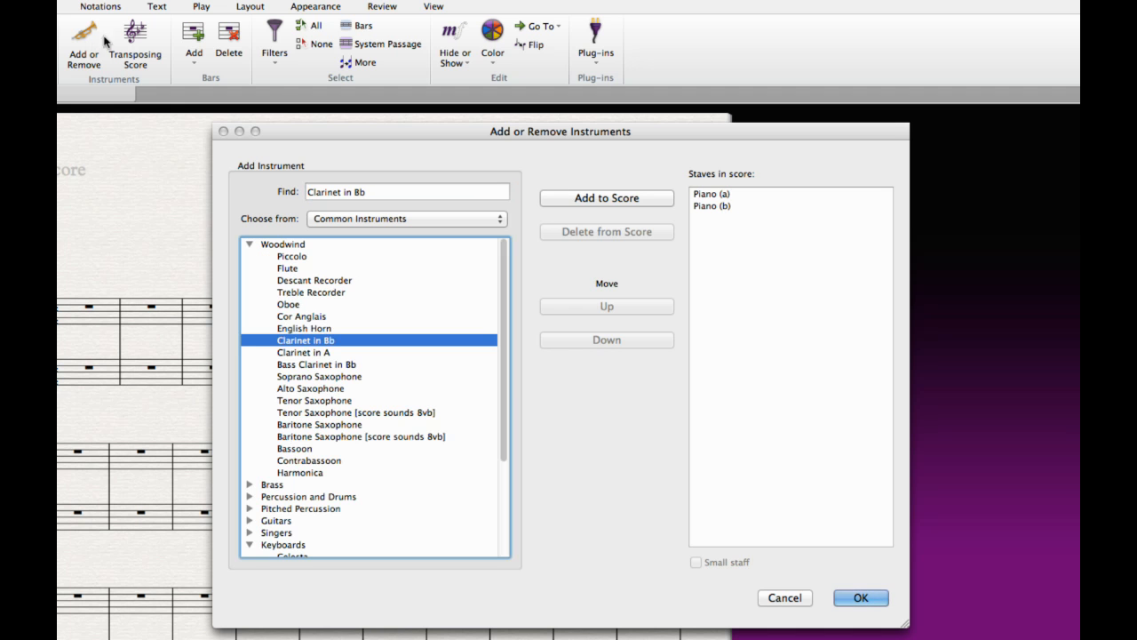
left_click(608, 197)
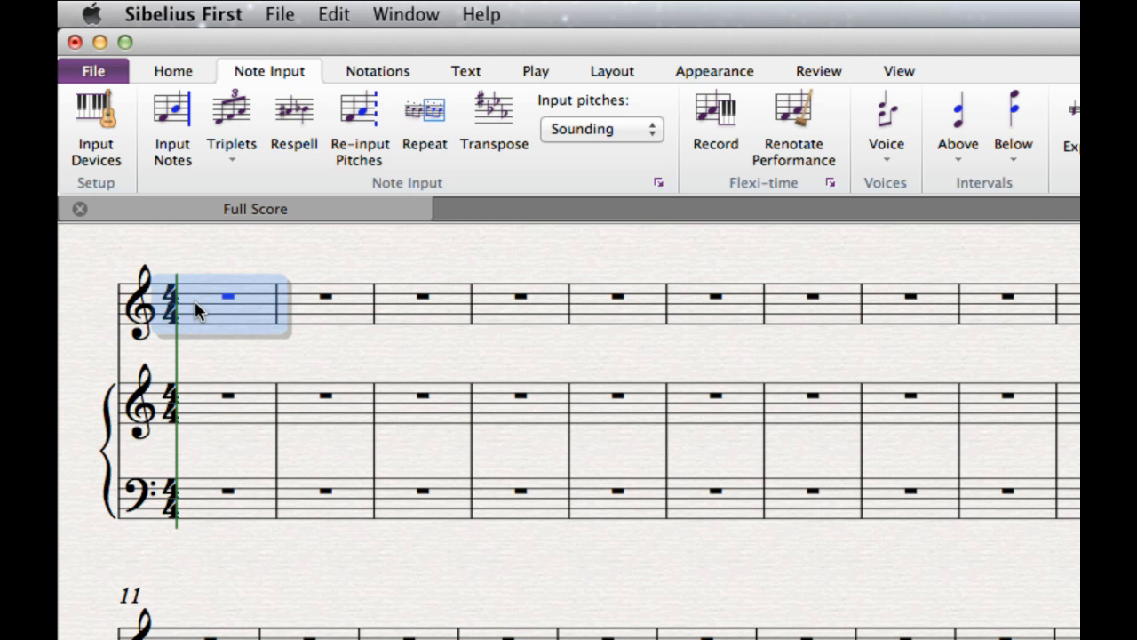
- Select the clarinet's first bar and begin note input there
left_click(172, 125)
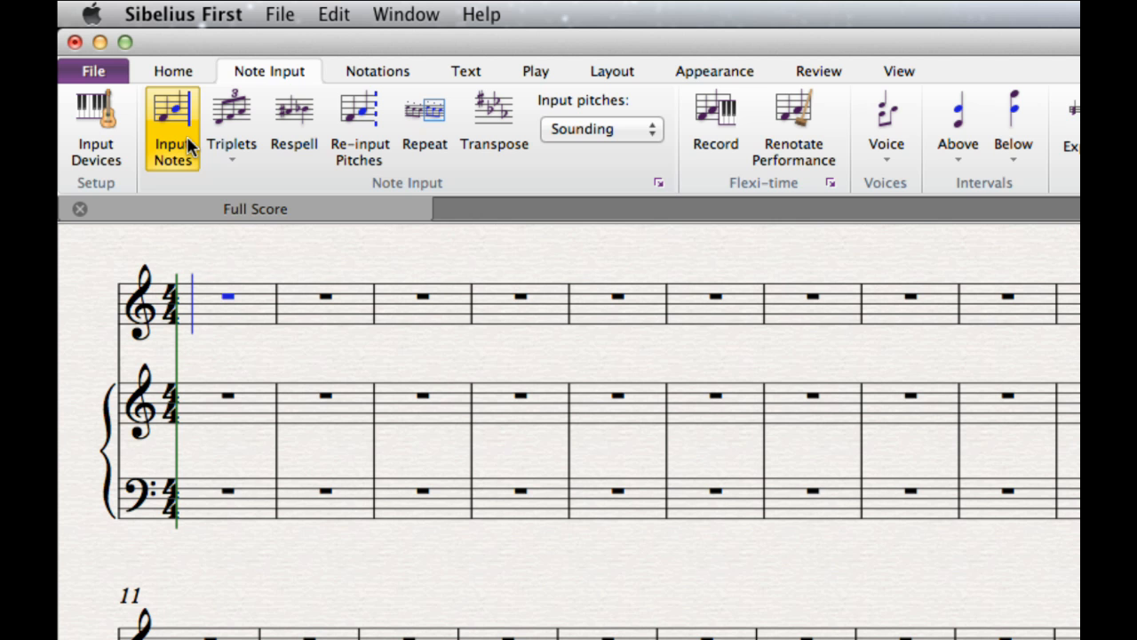
left_click(172, 124)
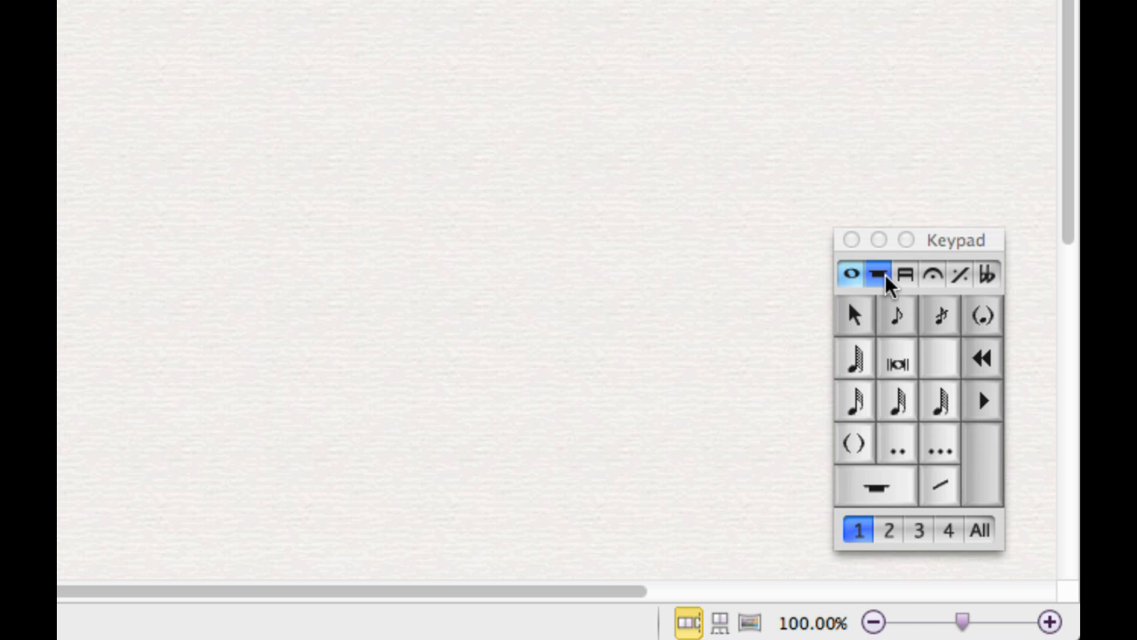
- Cycle the Keypad through beaming and accidental layouts back to common notes and choose the quarter note
left_click(905, 273)
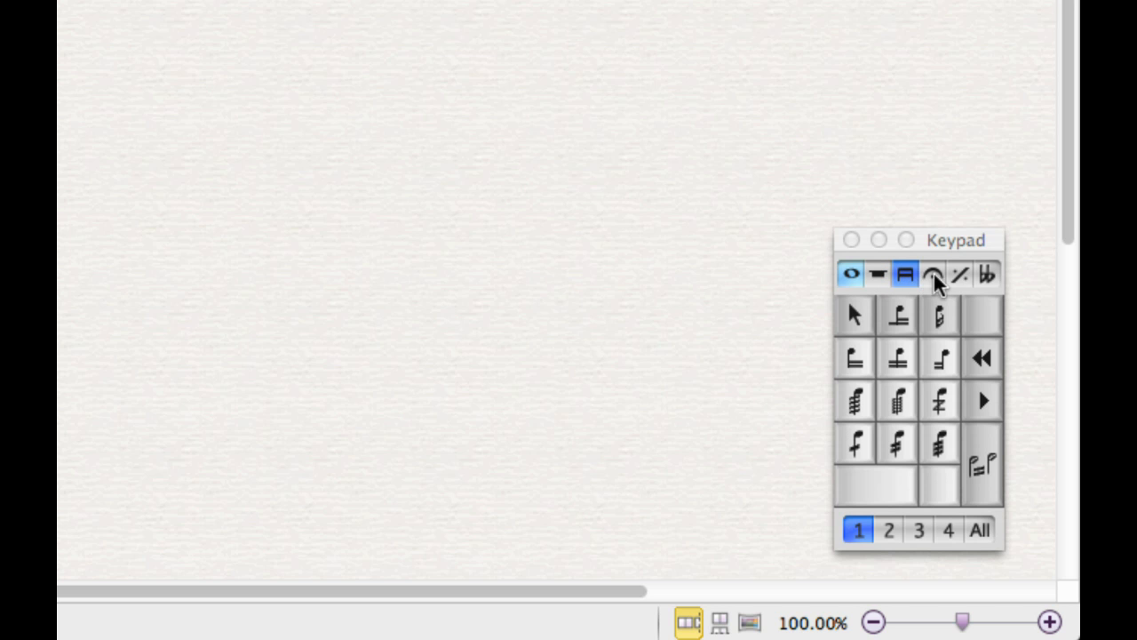
left_click(986, 273)
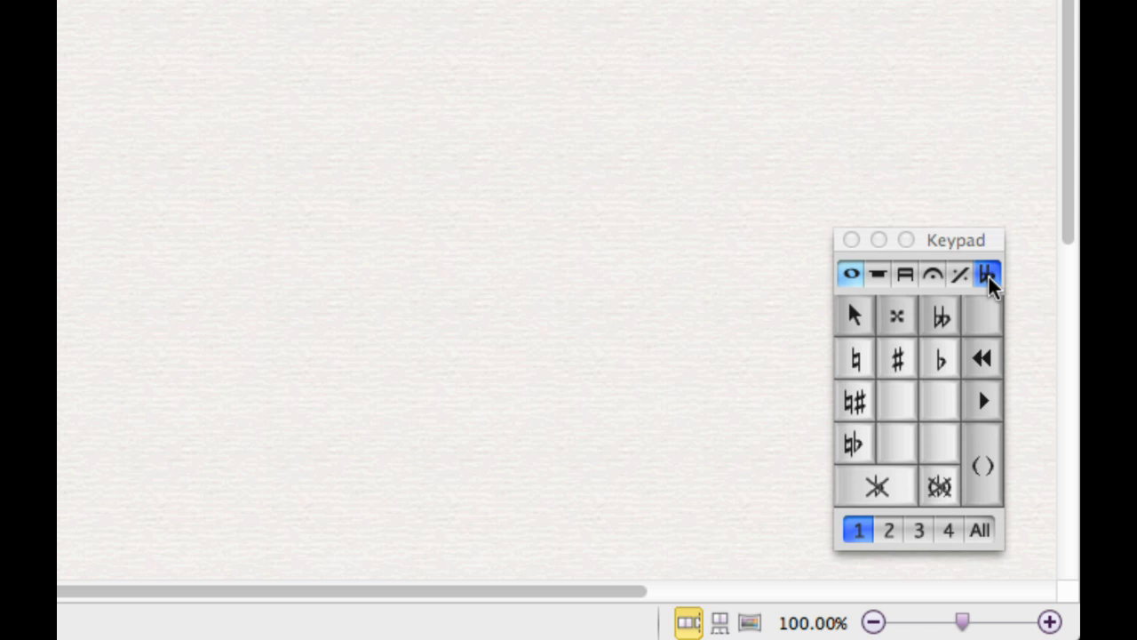
left_click(850, 274)
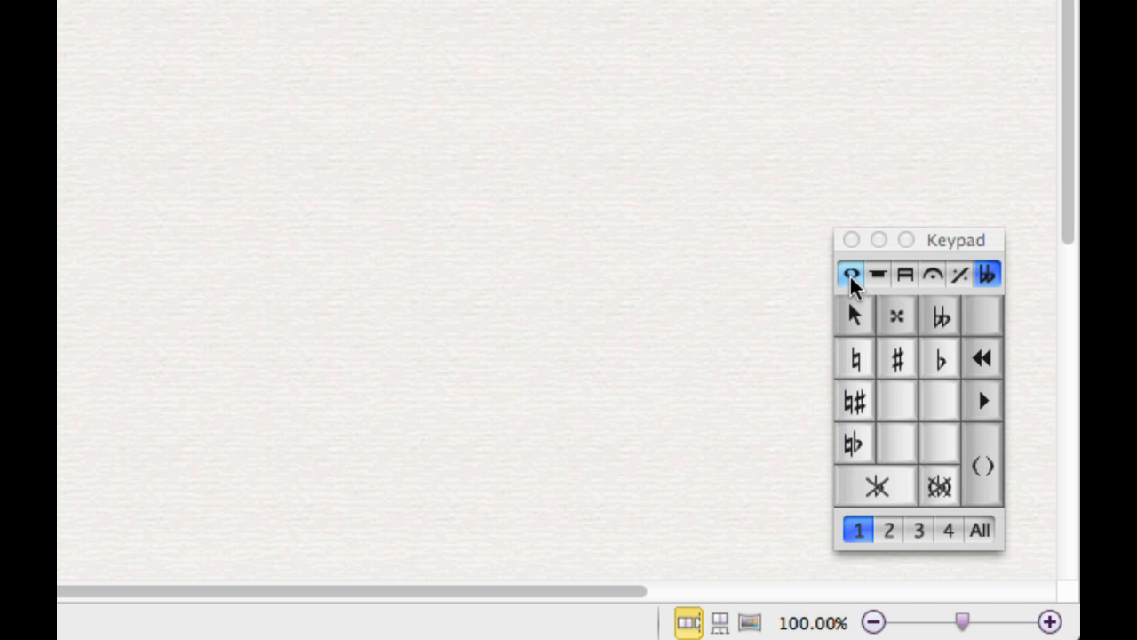
left_click(849, 274)
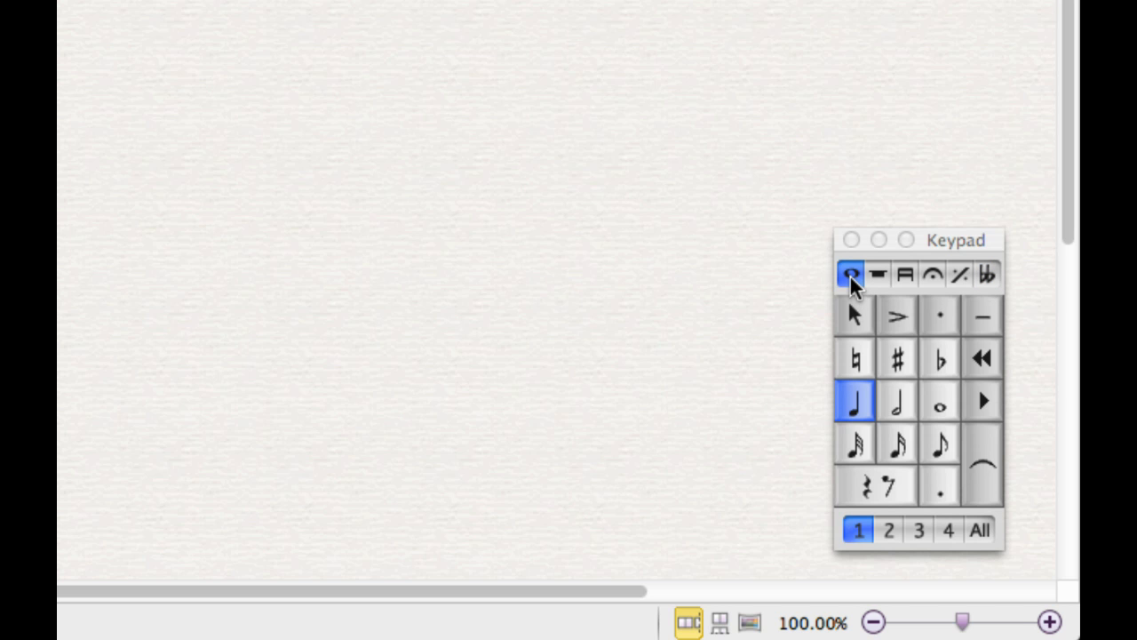
left_click(897, 402)
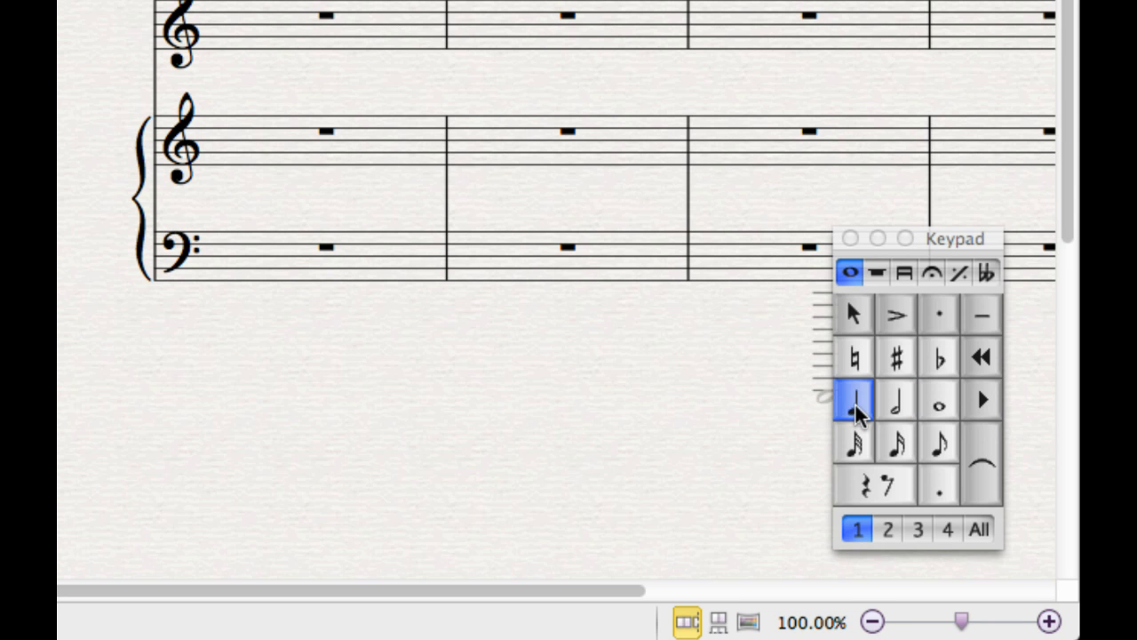
mouse_move(852, 399)
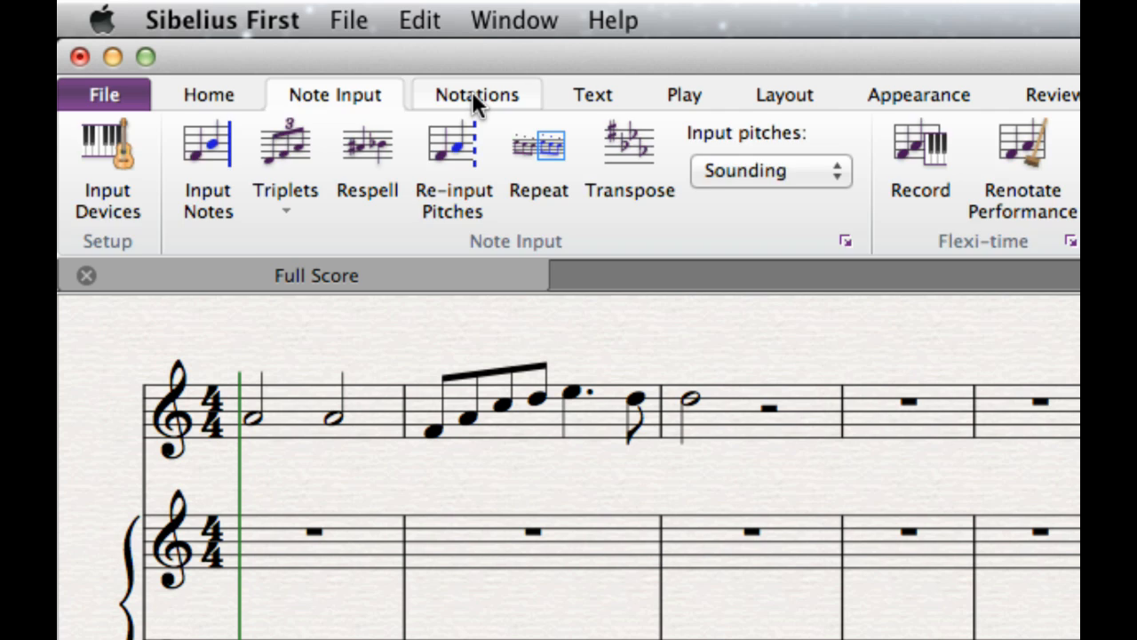
- On the Notations tab, look at Key Signature and open the Time Signature gallery
left_click(476, 94)
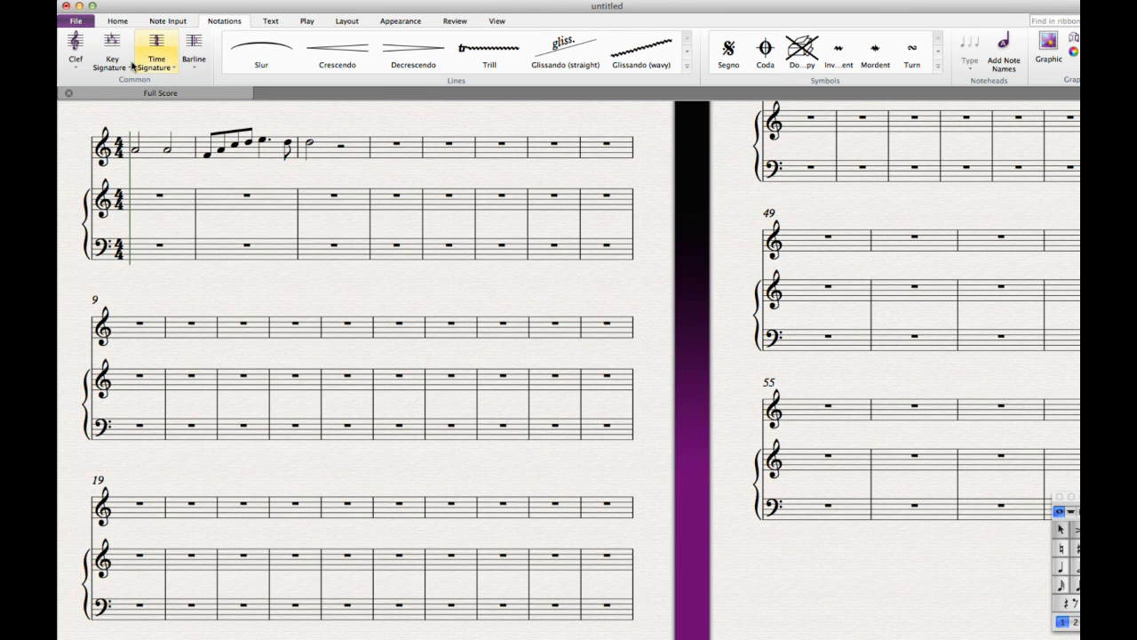
left_click(110, 44)
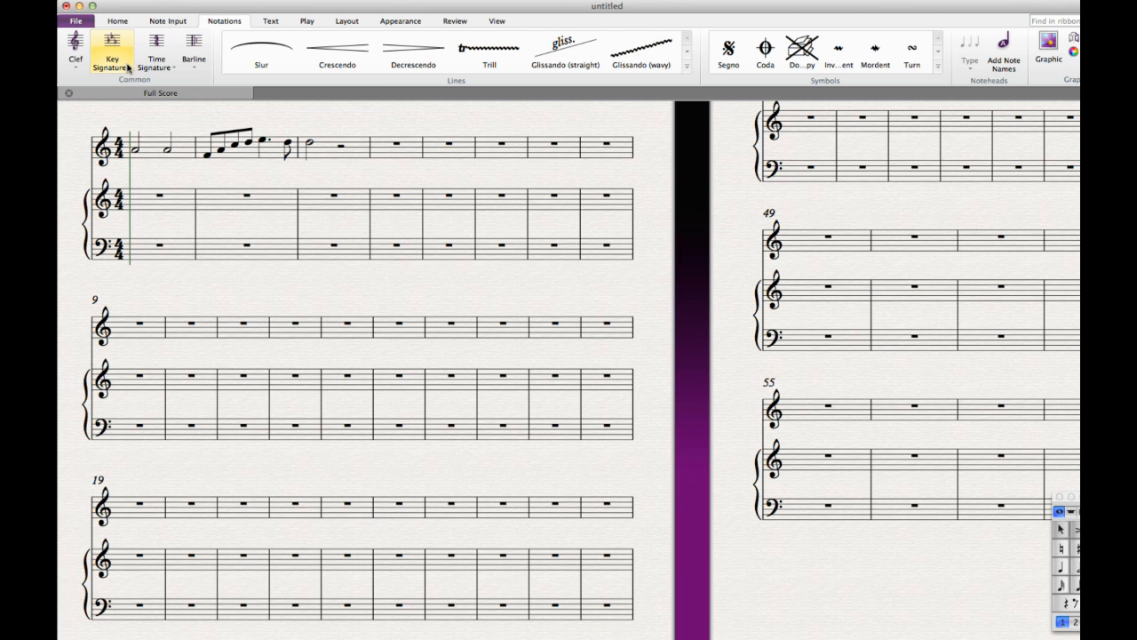
left_click(110, 50)
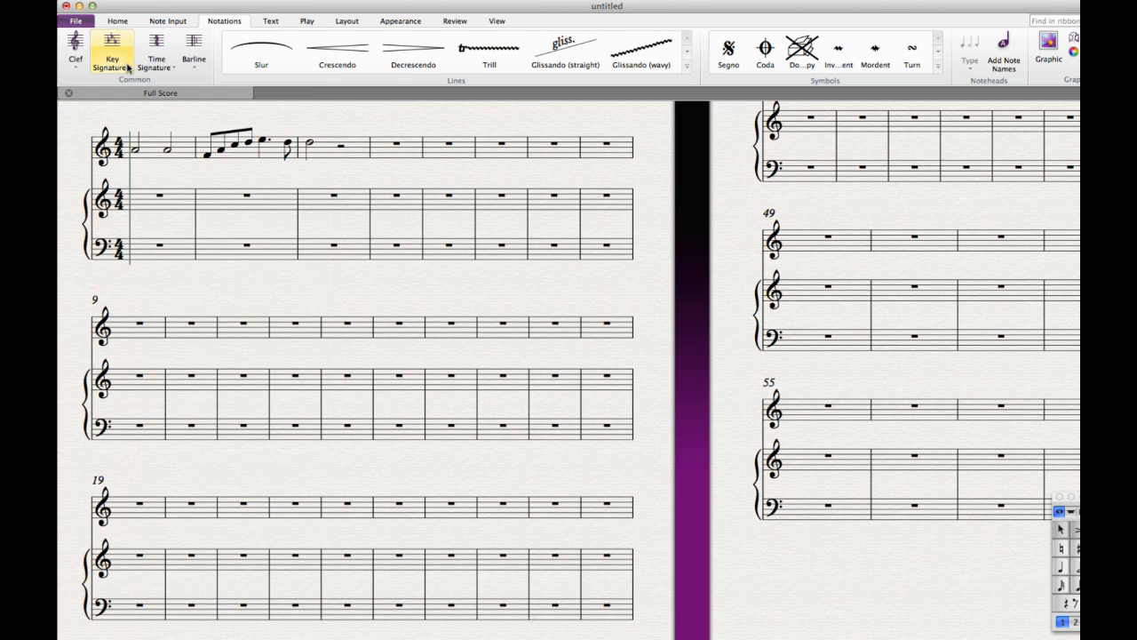
left_click(156, 44)
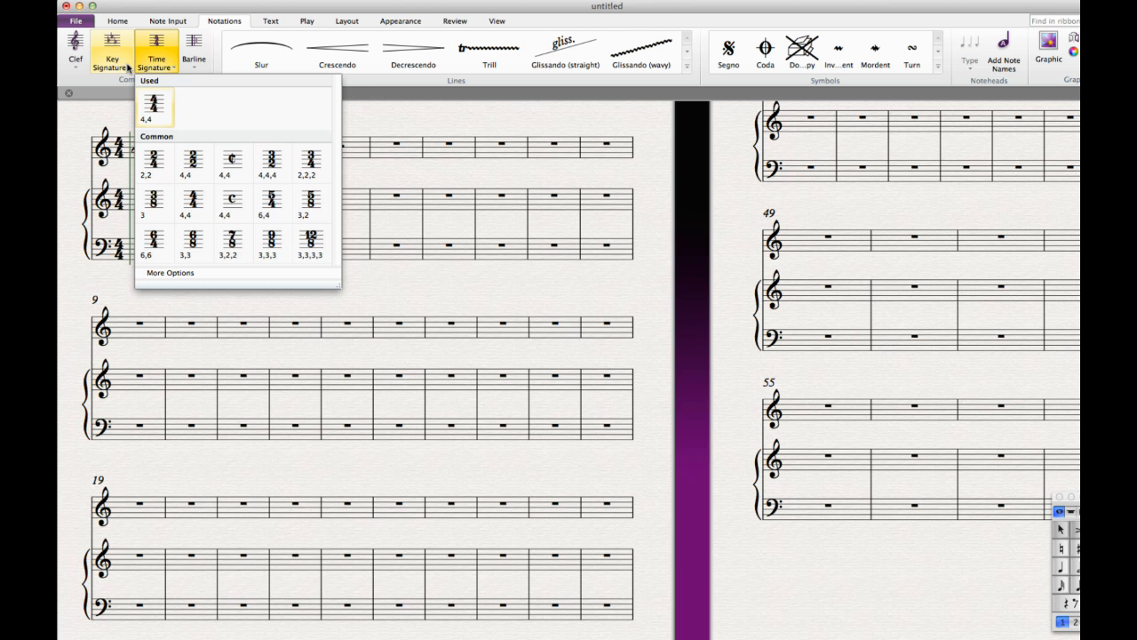
left_click(75, 49)
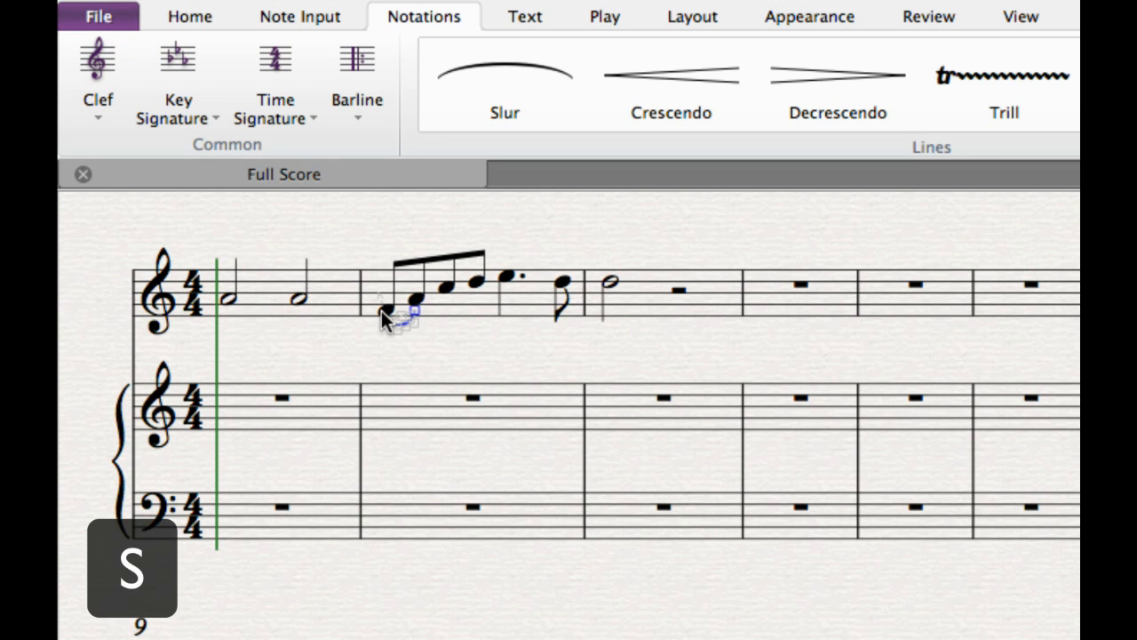
mouse_move(334, 344)
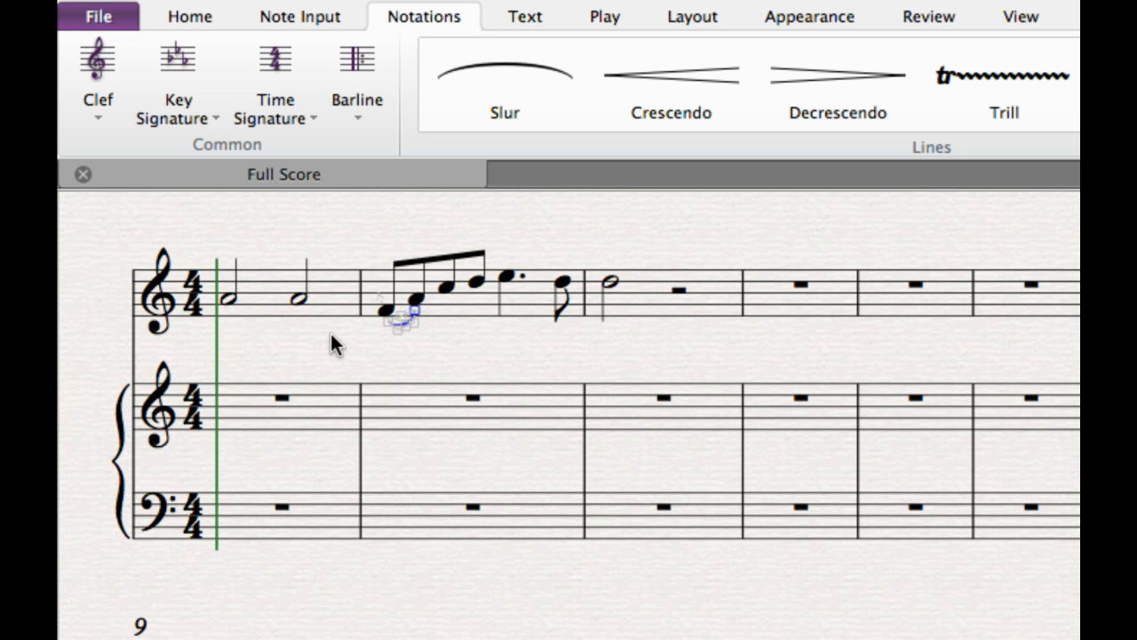
- Extend the slur across the remaining eighth notes of the clarinet's second bar
key("space")
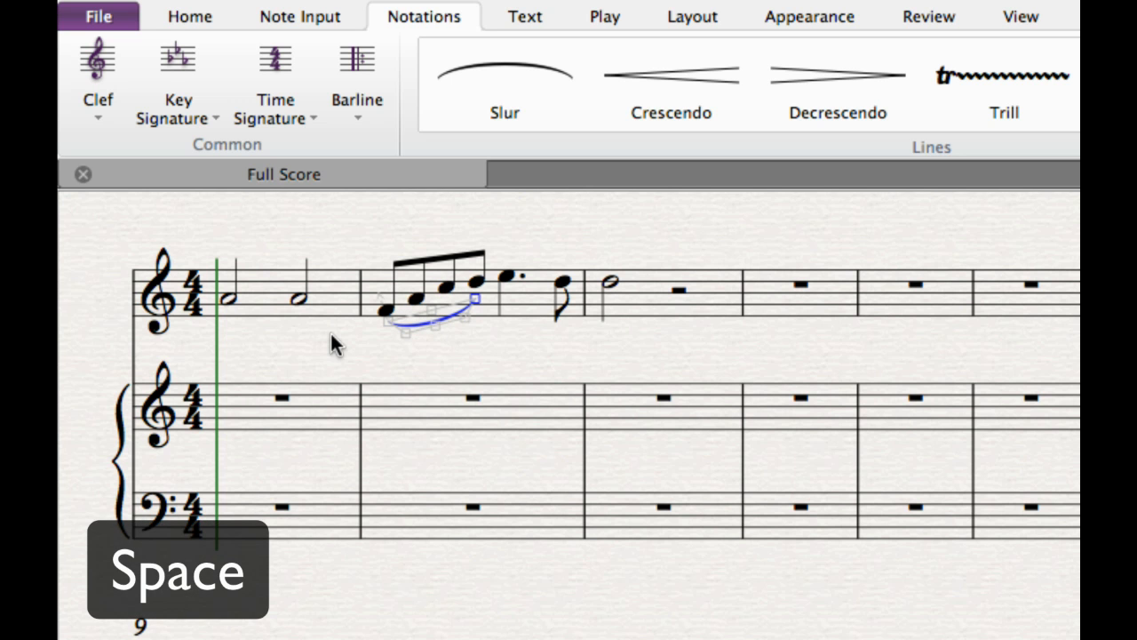
key("space")
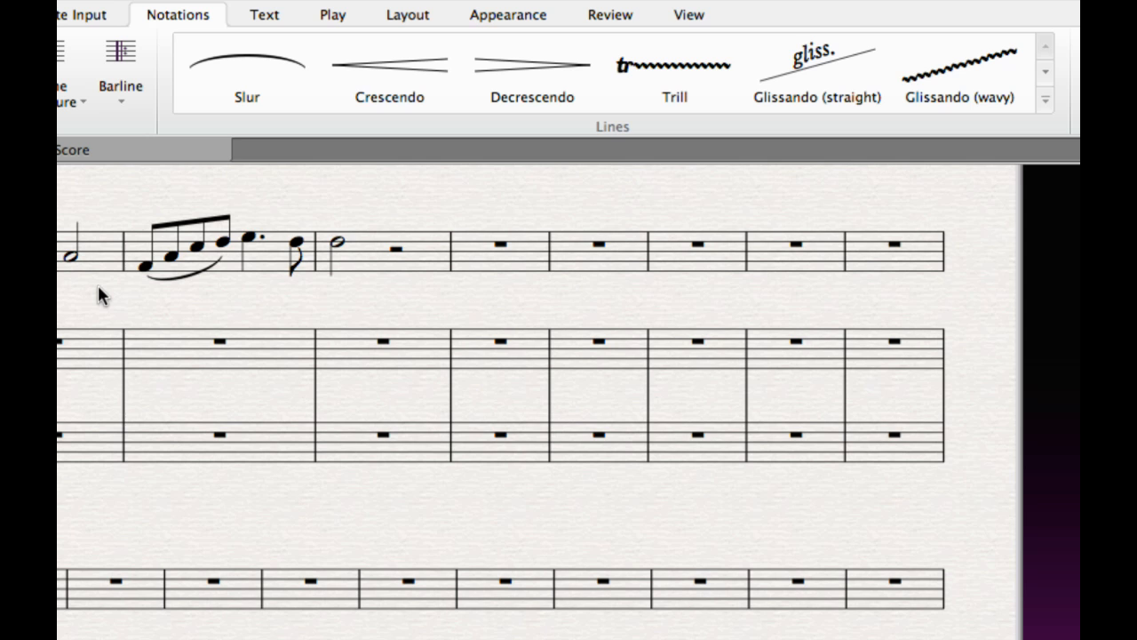
mouse_move(638, 163)
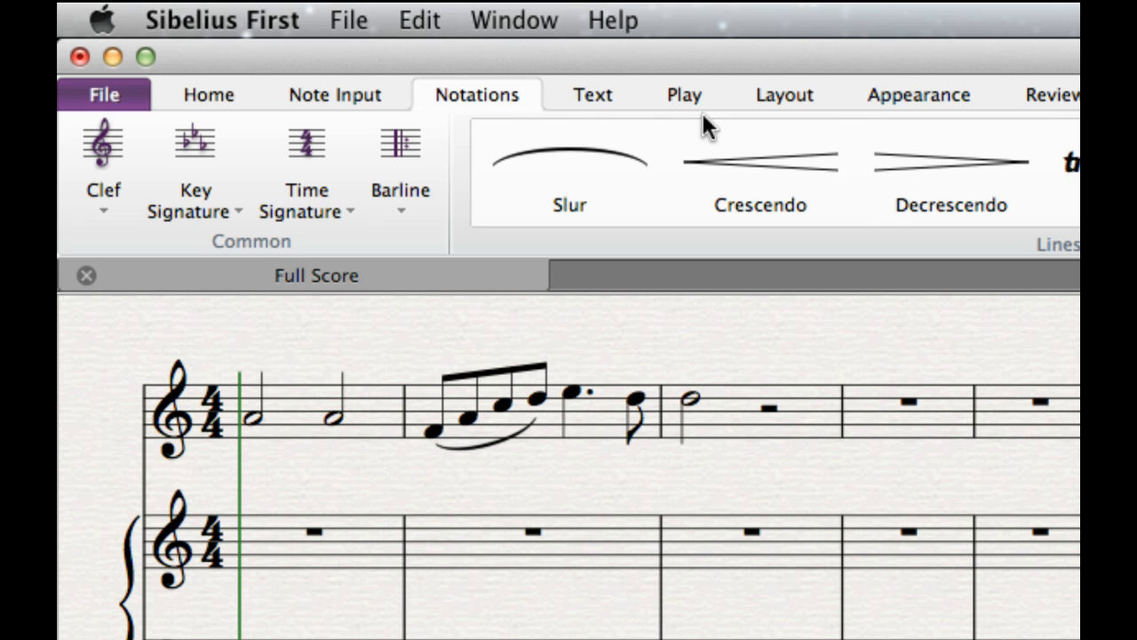
- Apply a D major key signature (two sharps) from the start of the score on every staff
left_click(592, 95)
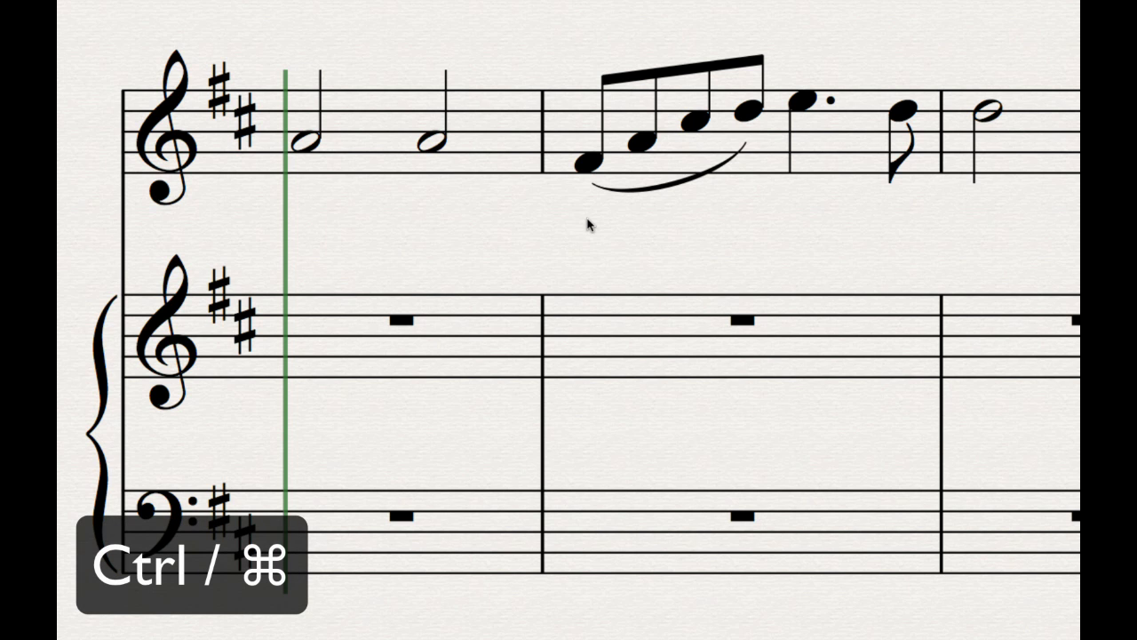
key("f")
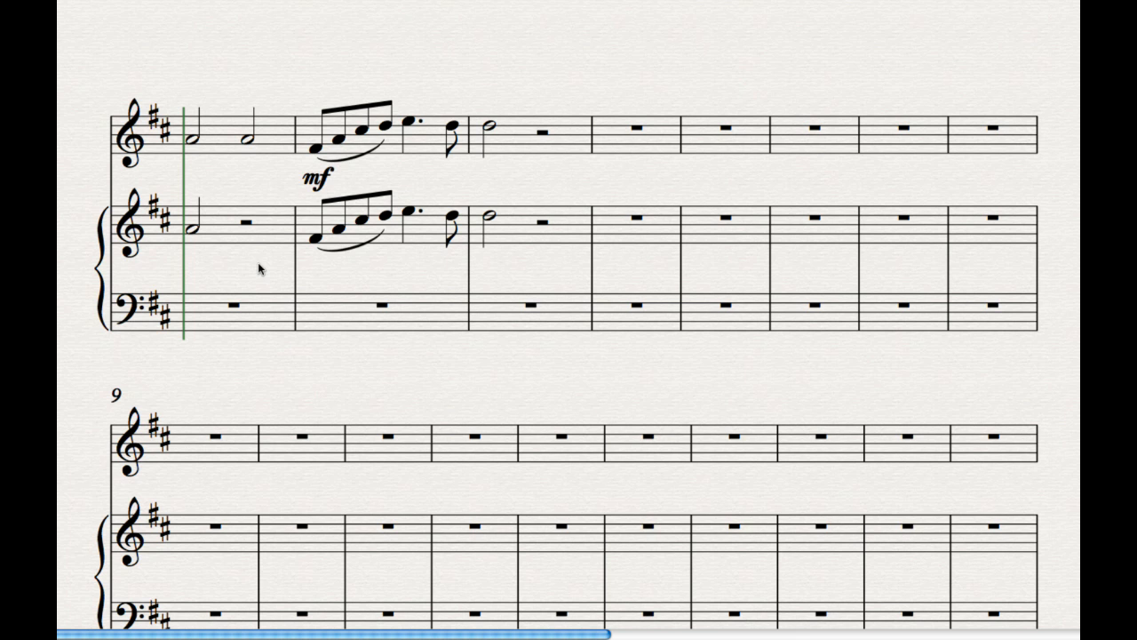
- Fill the piano's first bar with half notes under the copied clarinet melody marked mf
left_click(192, 231)
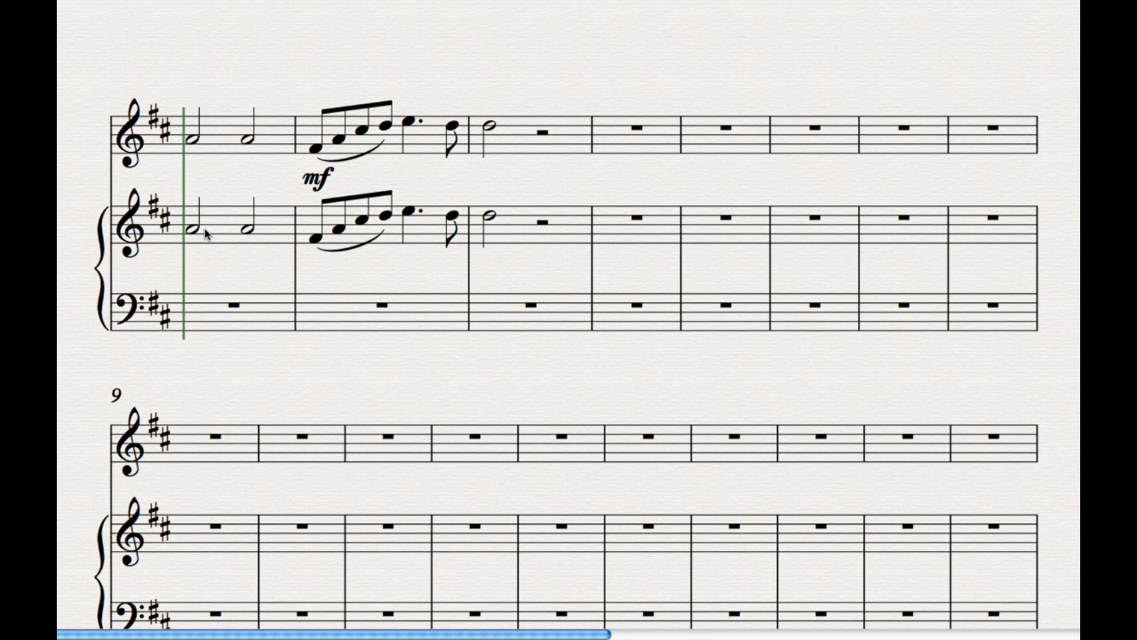
left_click(317, 176)
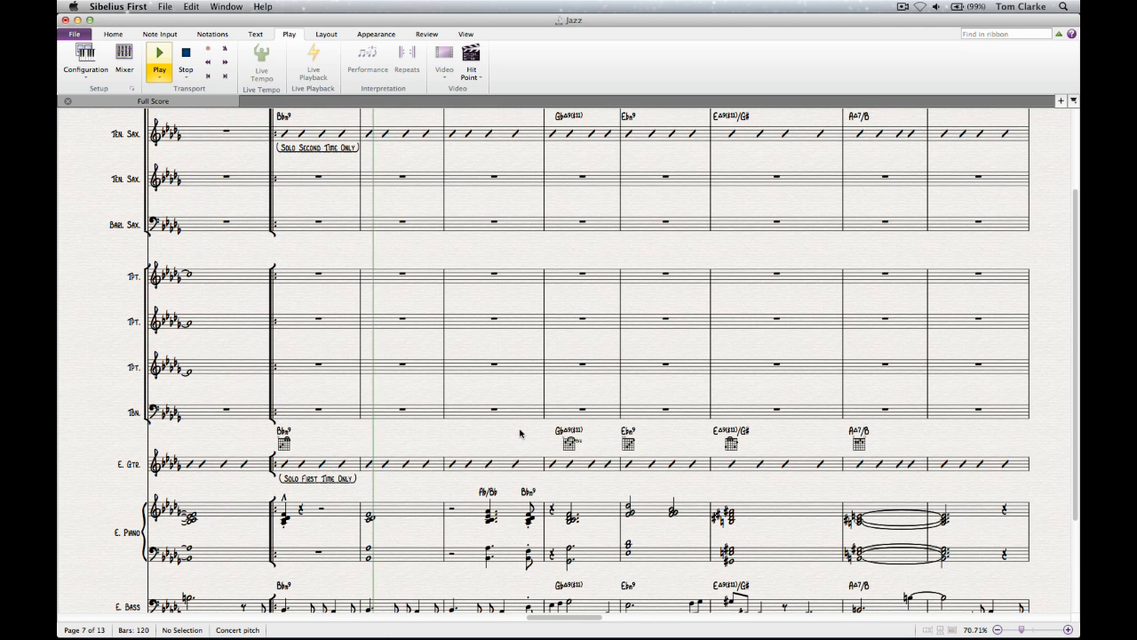
- Play the big-band jazz score back through several pages, then stop playback
left_click(158, 51)
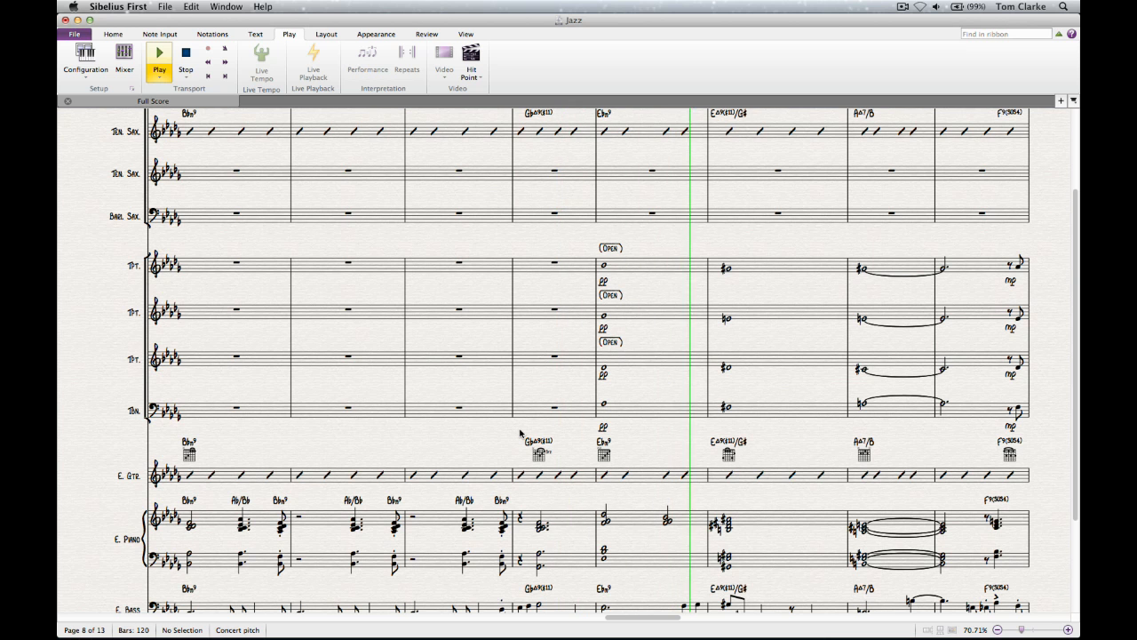
left_click(158, 52)
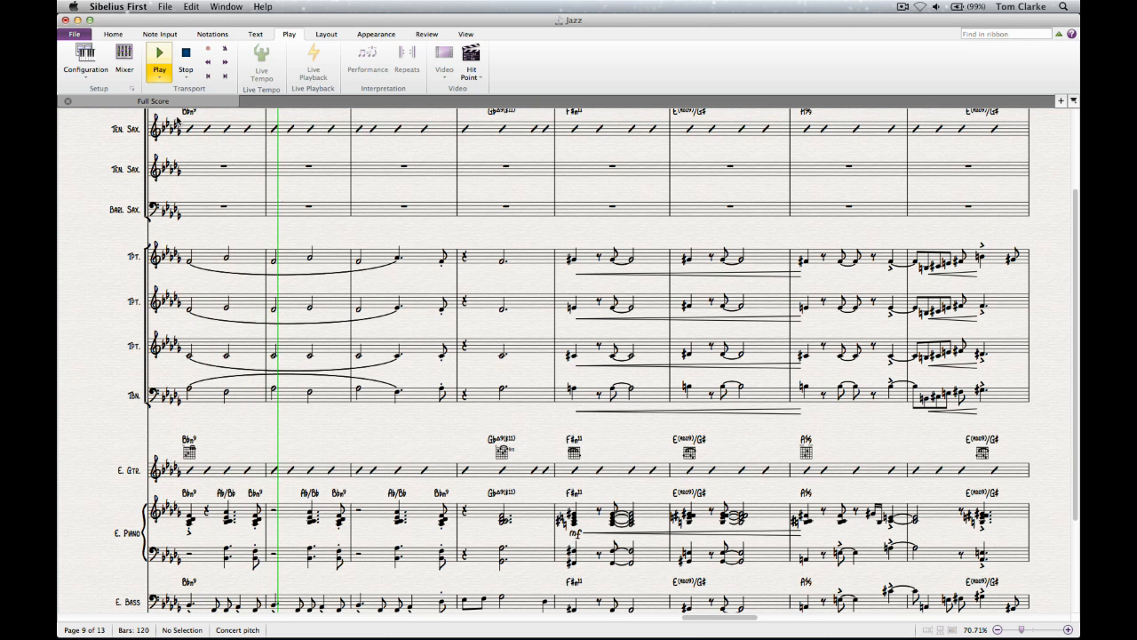
left_click(124, 57)
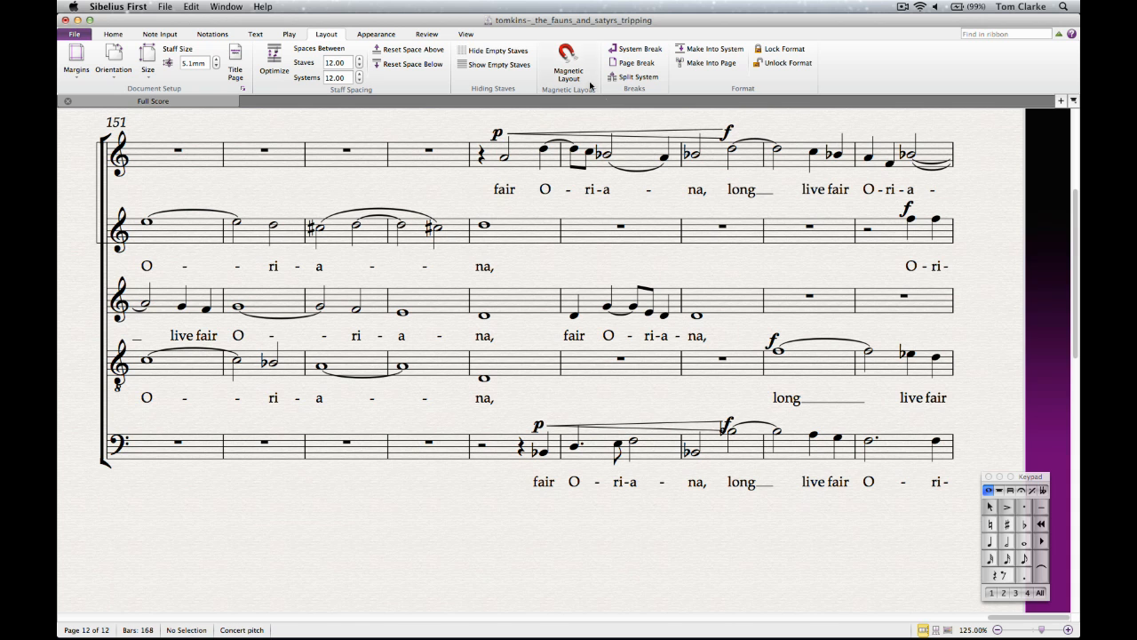
- Show the choral score's Layout settings with Magnetic Layout, then clear the passage selection
left_click(569, 64)
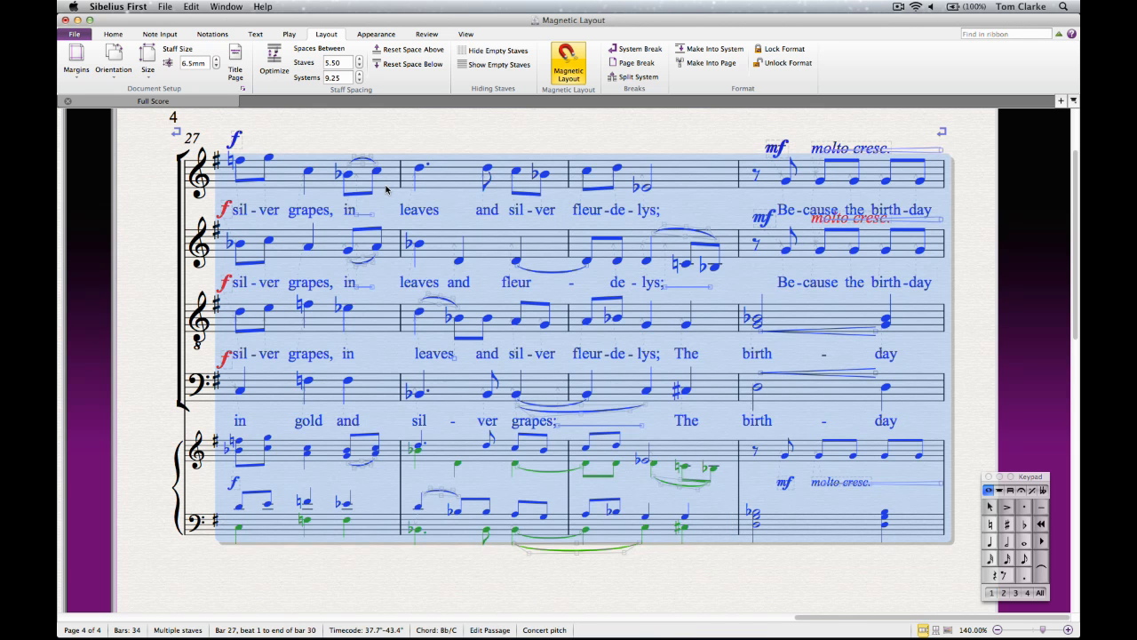
left_click(274, 64)
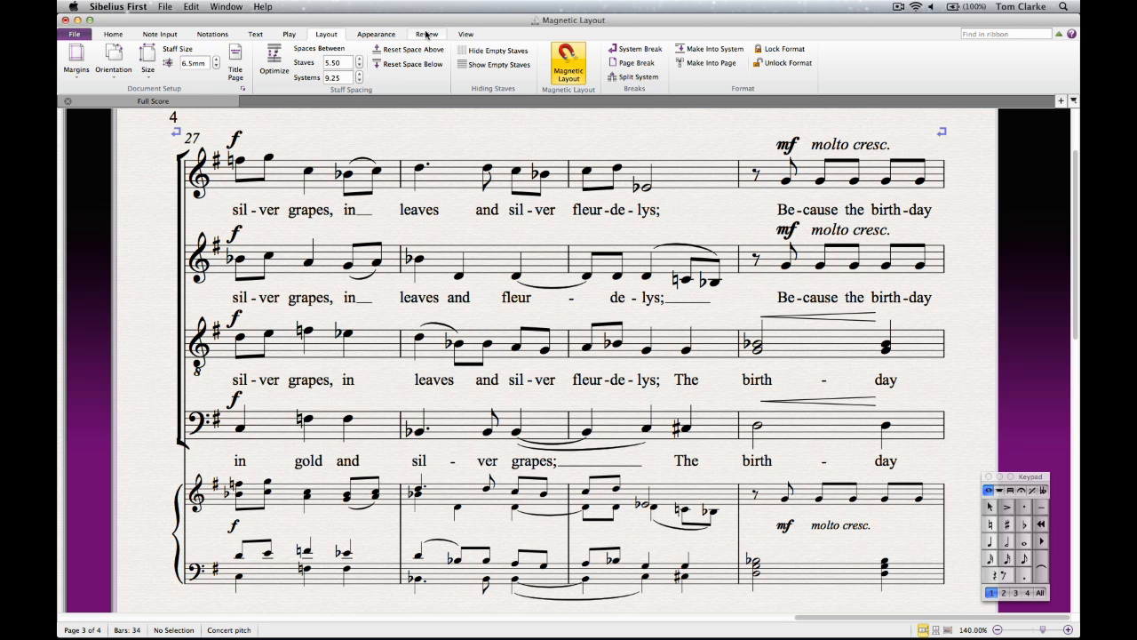
- Add a Review comment reading 'Much bet' to the soprano line near bar 28
left_click(426, 34)
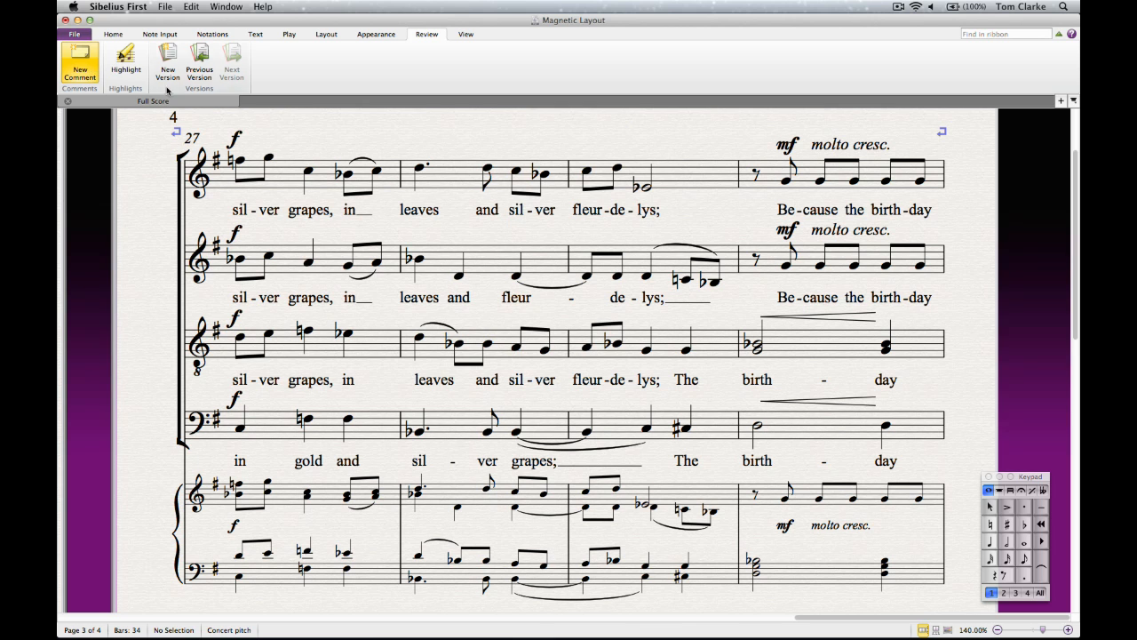
left_click(78, 67)
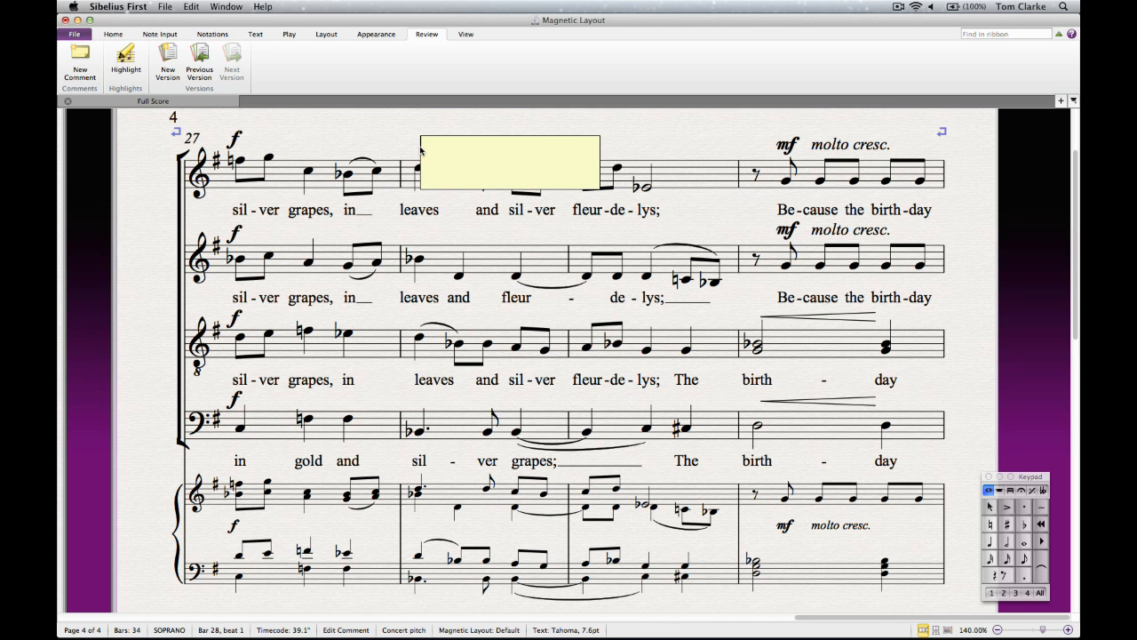
type("Much bet")
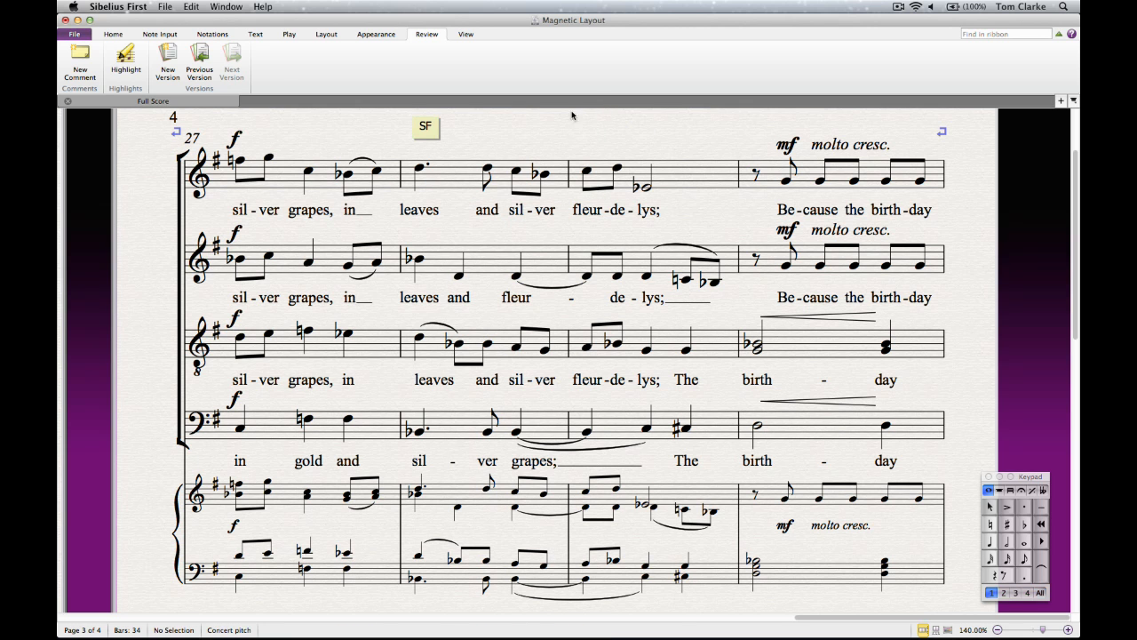
left_click(466, 34)
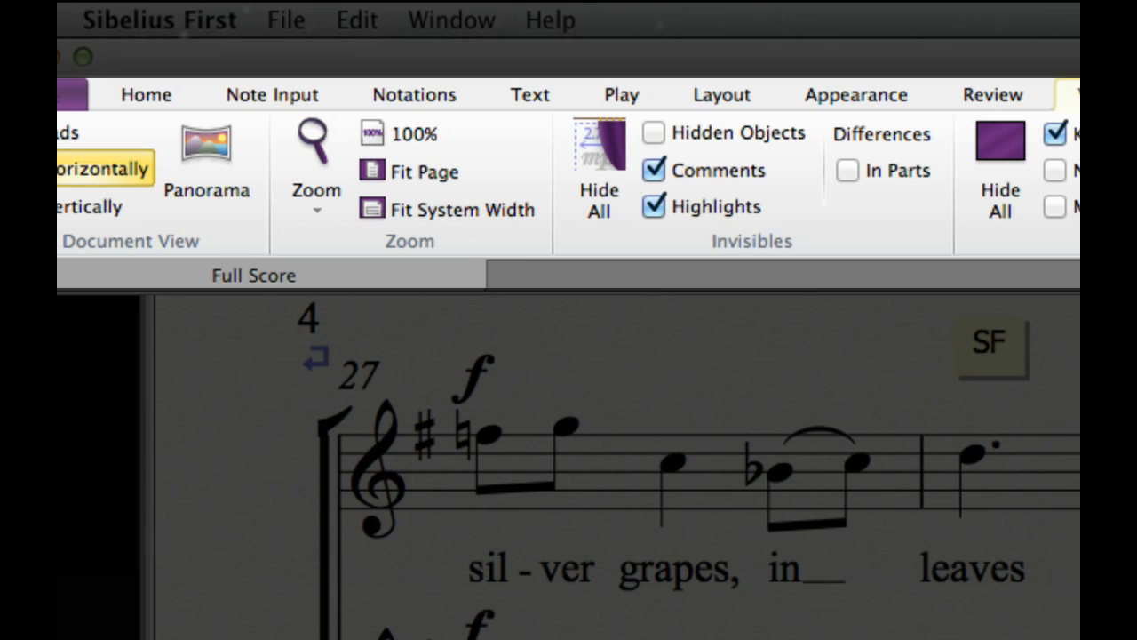
- Switch the choral score to Panorama view and scroll along the continuous strip
left_click(773, 94)
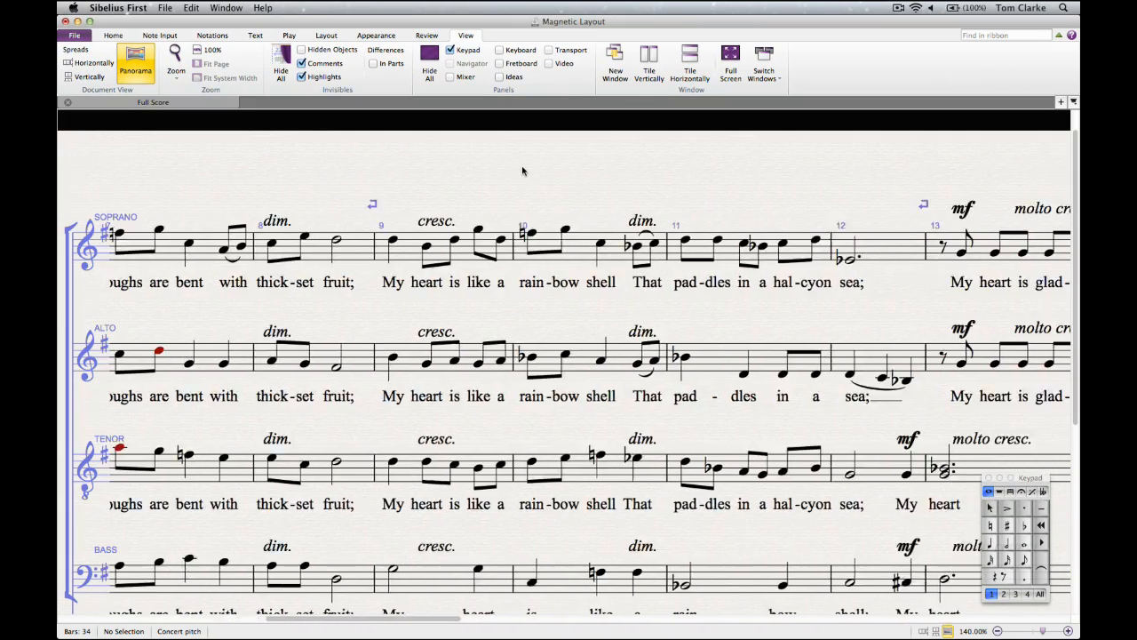
scroll("right", 3)
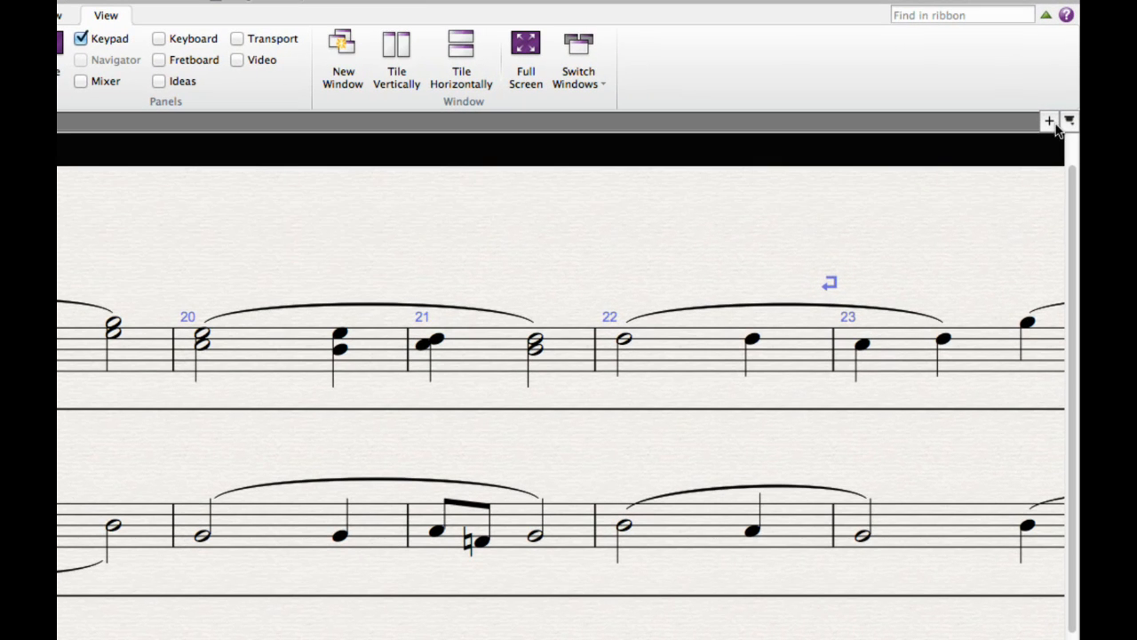
left_click(1048, 121)
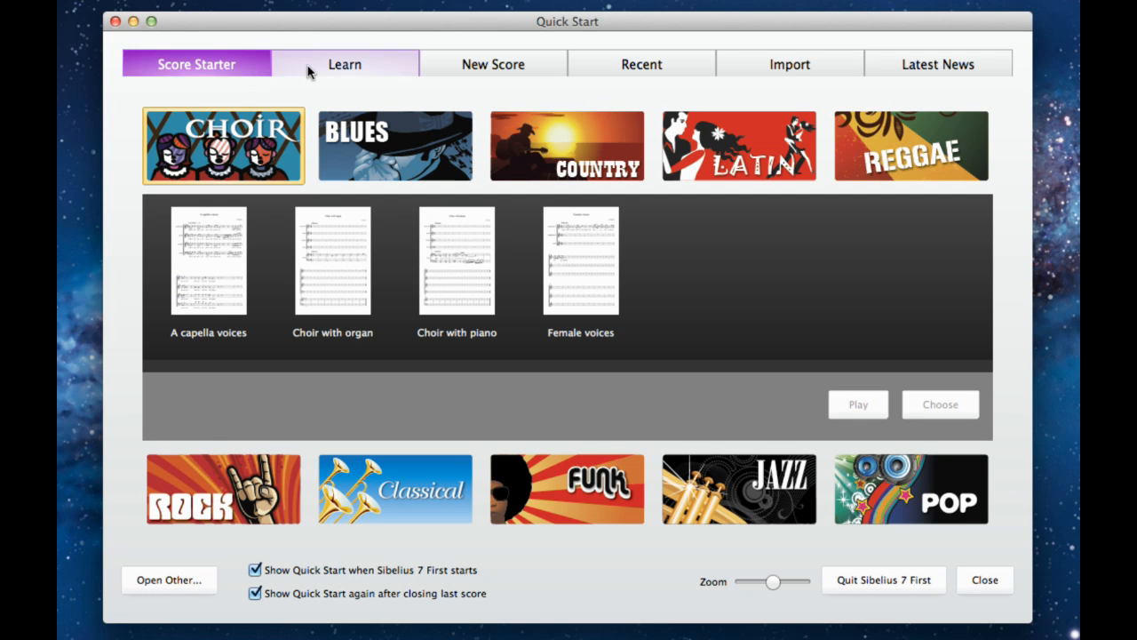
- Show the Quick Start Learn section with Guided Tour video, tutorials, reference guide and support
left_click(345, 64)
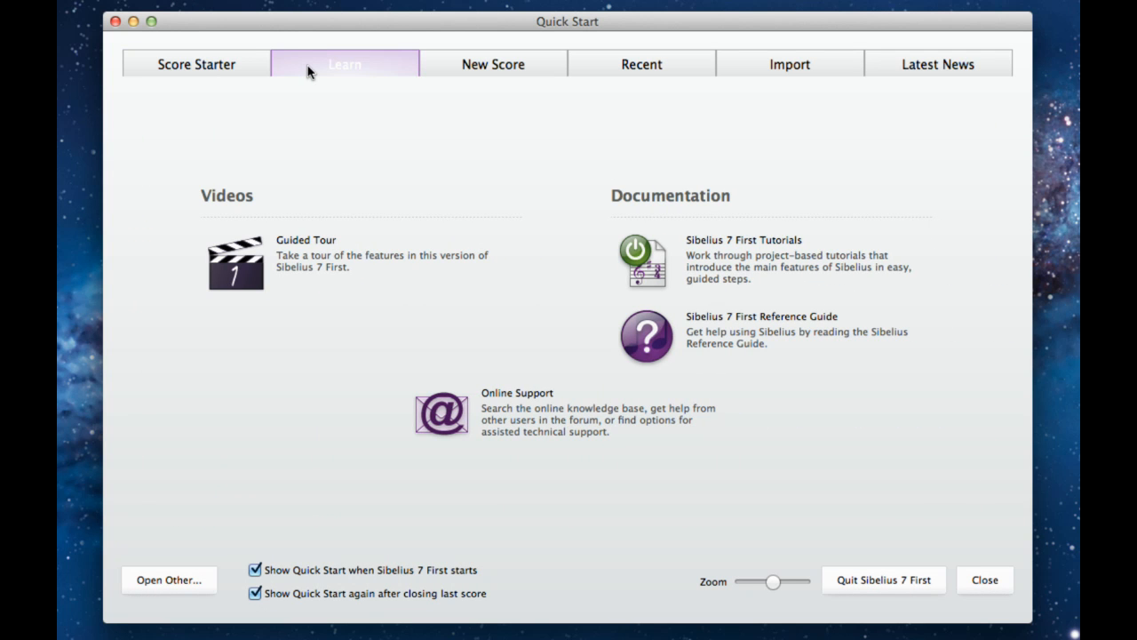